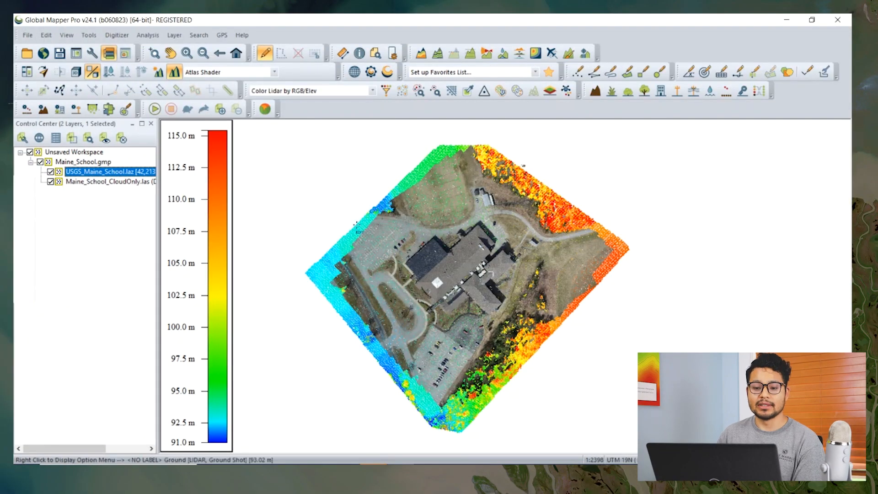
{"action": "mouse_move", "coordinate": [413, 235]}
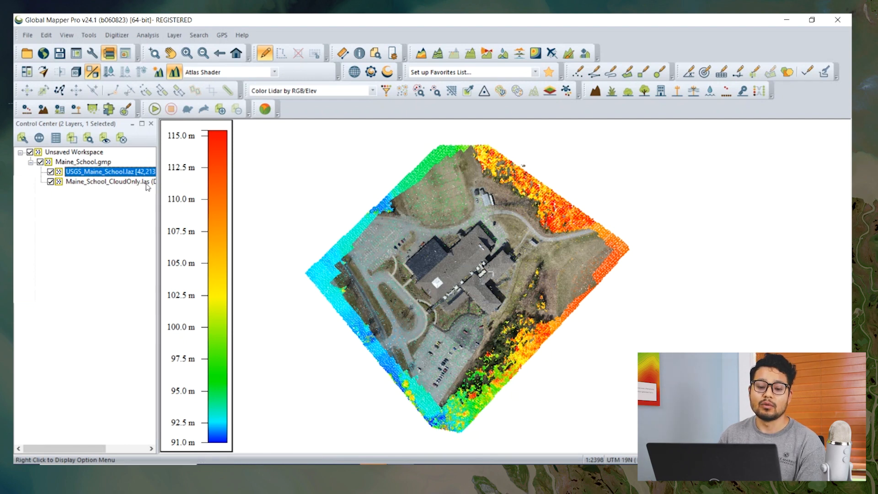
Select the USGS school lidar layer, try elevation colouring, then revert to RGB/elevation colouring.
{"action": "left_click", "coordinate": [109, 181]}
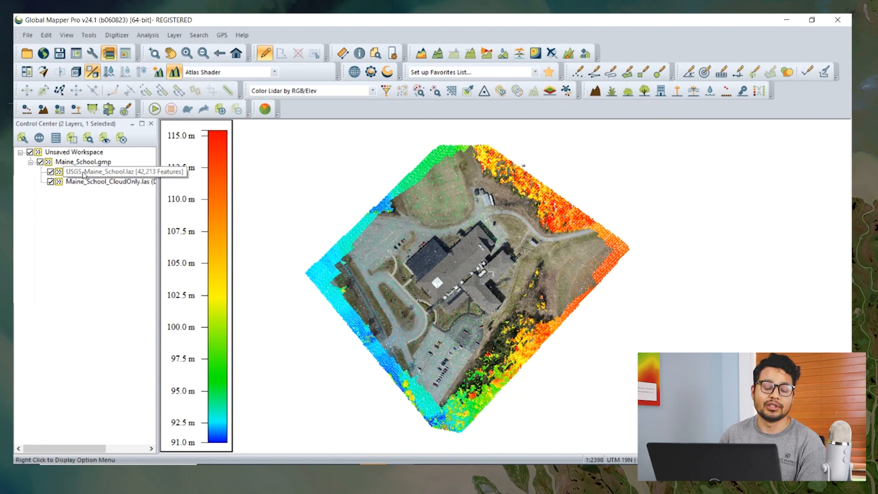
{"action": "left_click", "coordinate": [110, 171]}
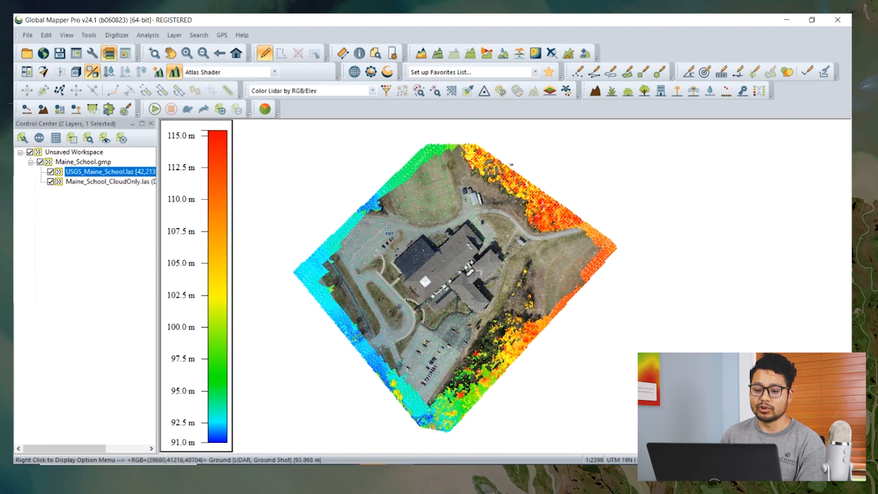
{"action": "mouse_move", "coordinate": [422, 246]}
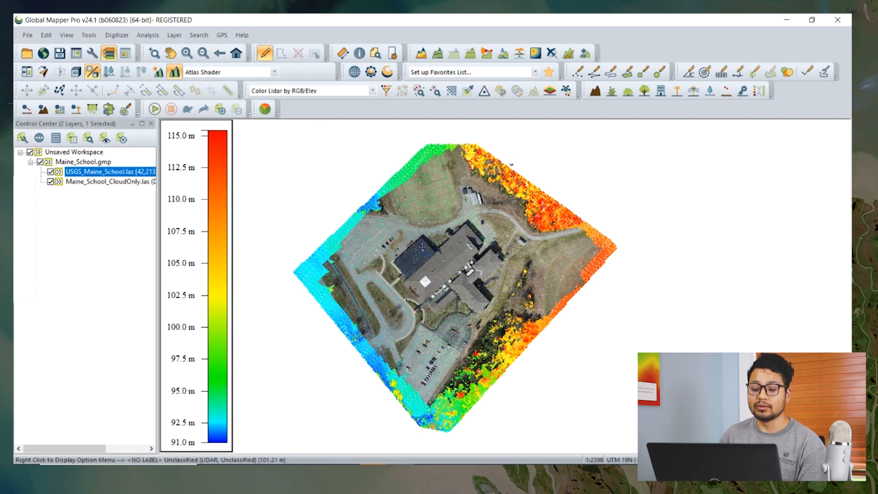
{"action": "mouse_move", "coordinate": [423, 248]}
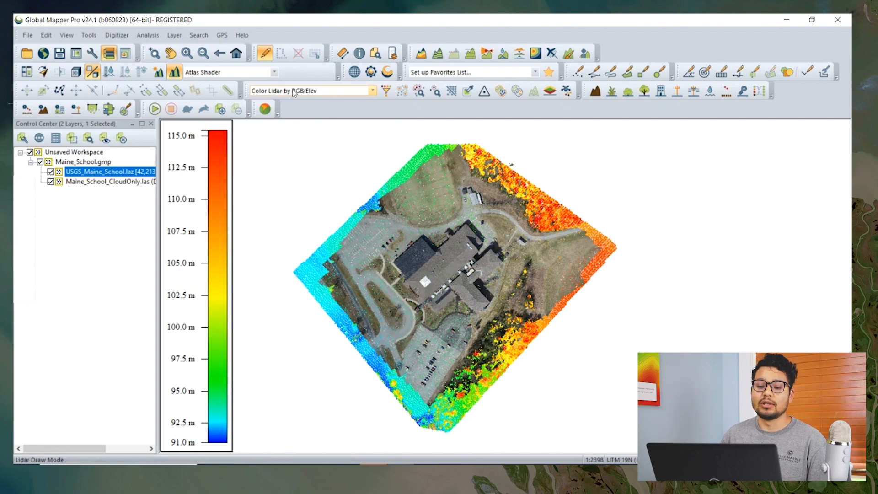
{"action": "mouse_move", "coordinate": [491, 102]}
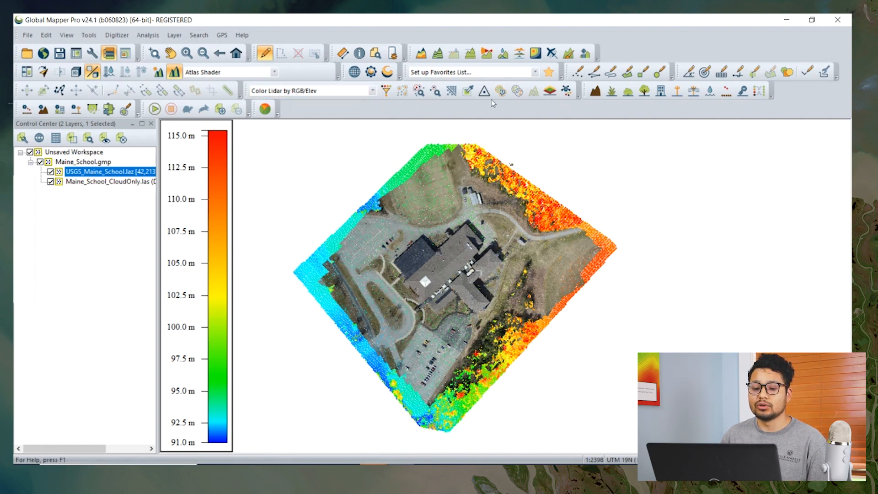
{"action": "mouse_move", "coordinate": [294, 94]}
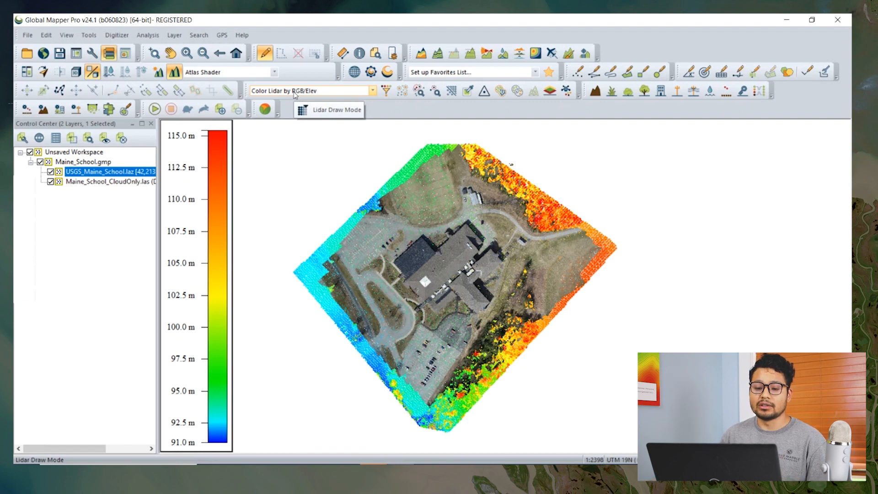
{"action": "left_click", "coordinate": [371, 90]}
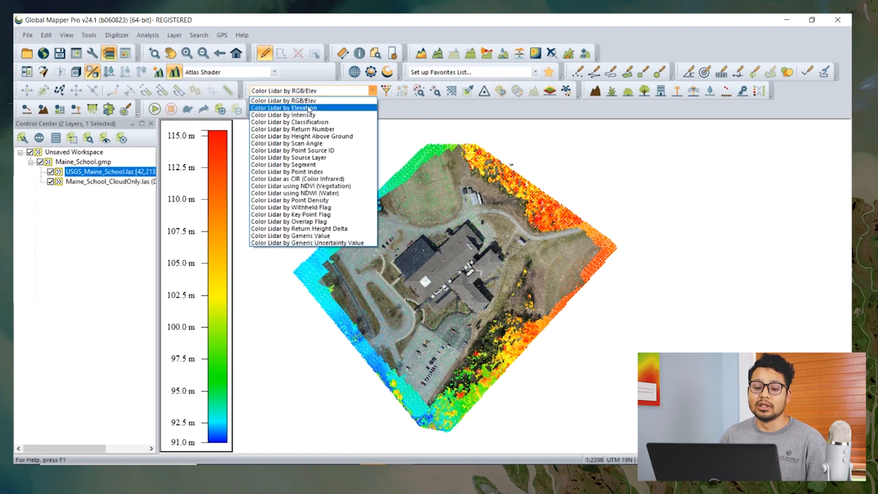
{"action": "mouse_move", "coordinate": [285, 114]}
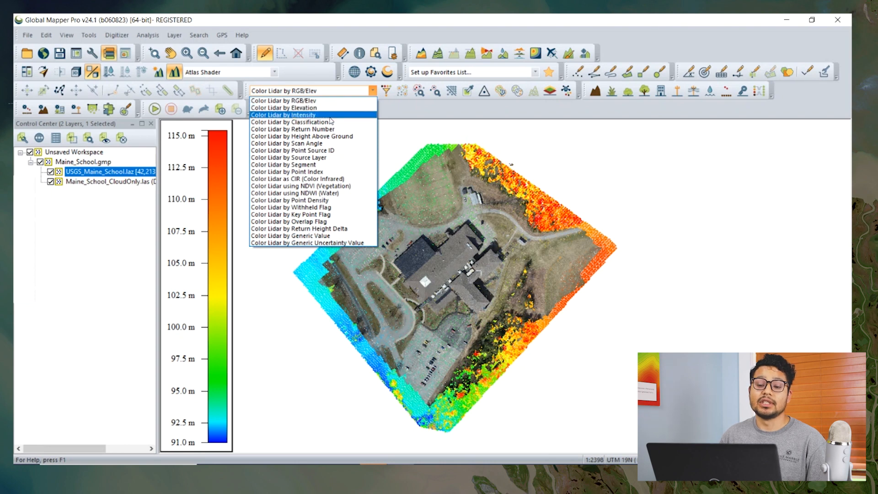
{"action": "mouse_move", "coordinate": [291, 122]}
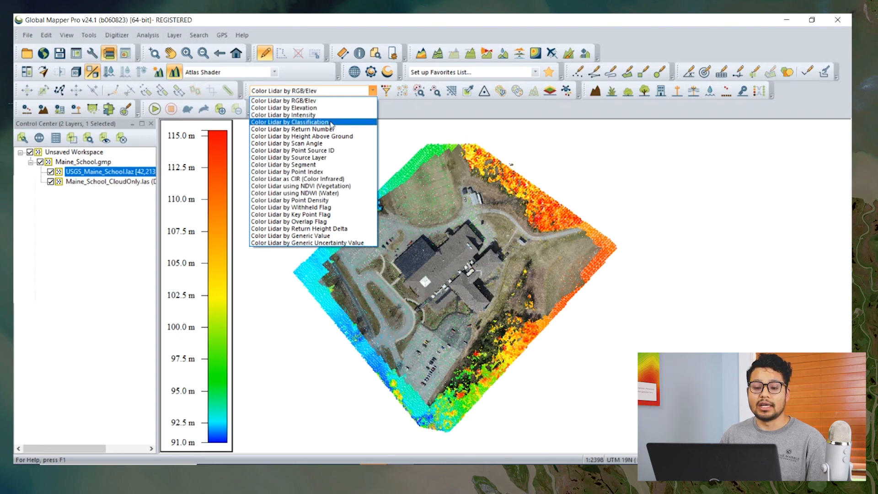
{"action": "left_click", "coordinate": [284, 100]}
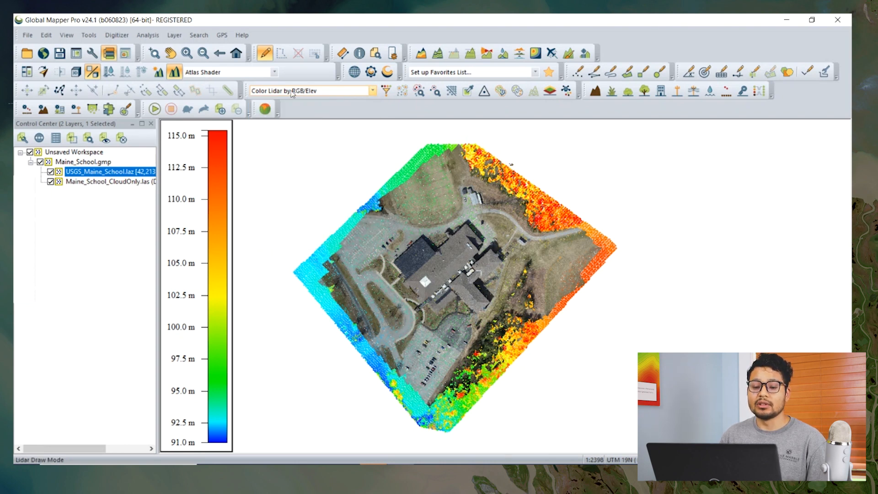
{"action": "mouse_move", "coordinate": [314, 97]}
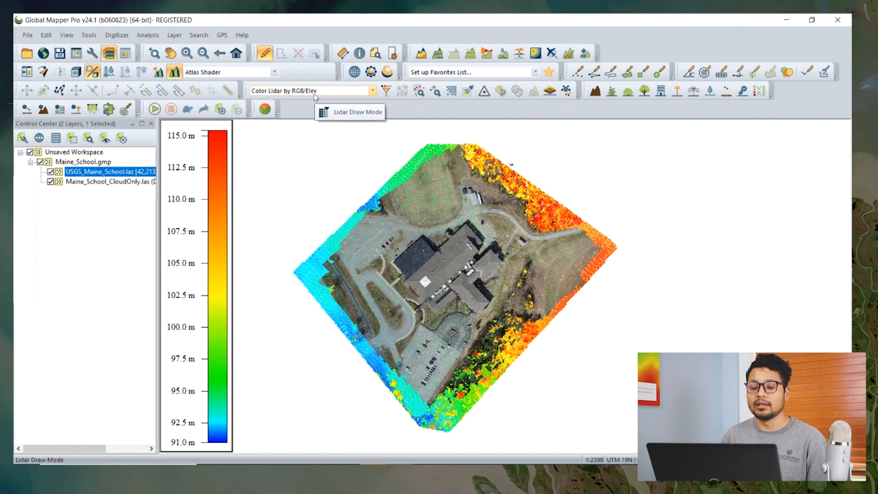
{"action": "left_click", "coordinate": [371, 90]}
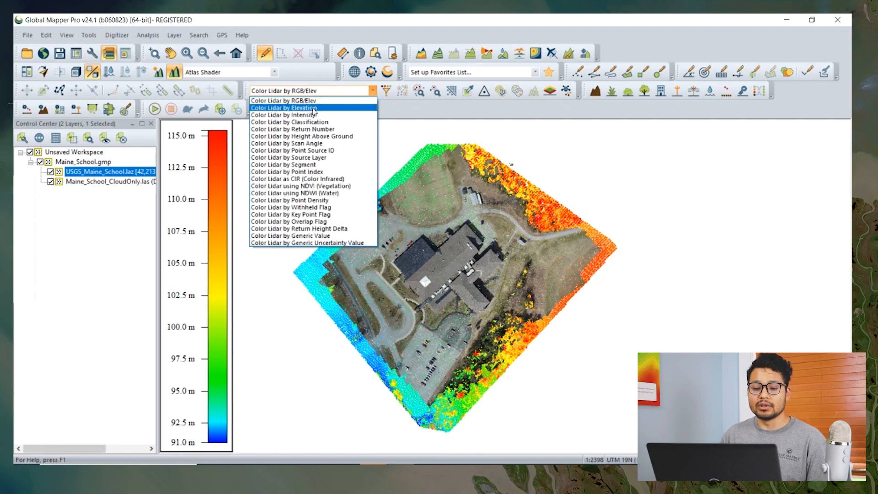
{"action": "left_click", "coordinate": [283, 108]}
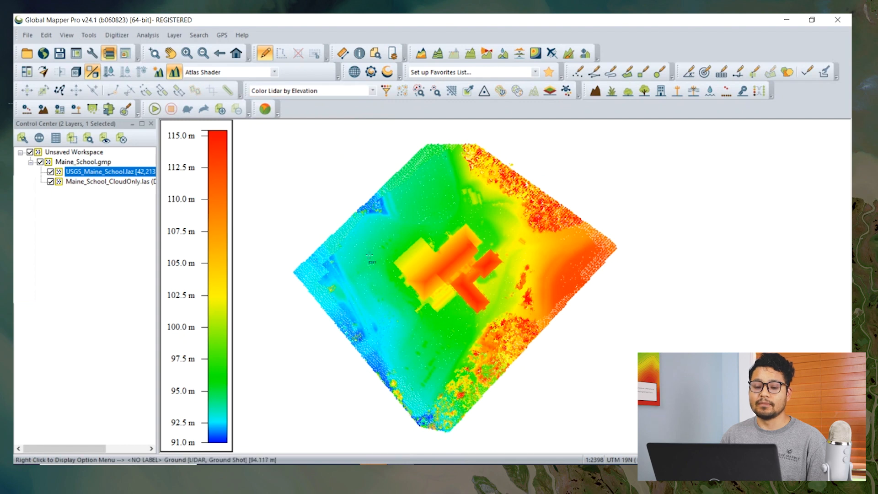
{"action": "mouse_move", "coordinate": [307, 217]}
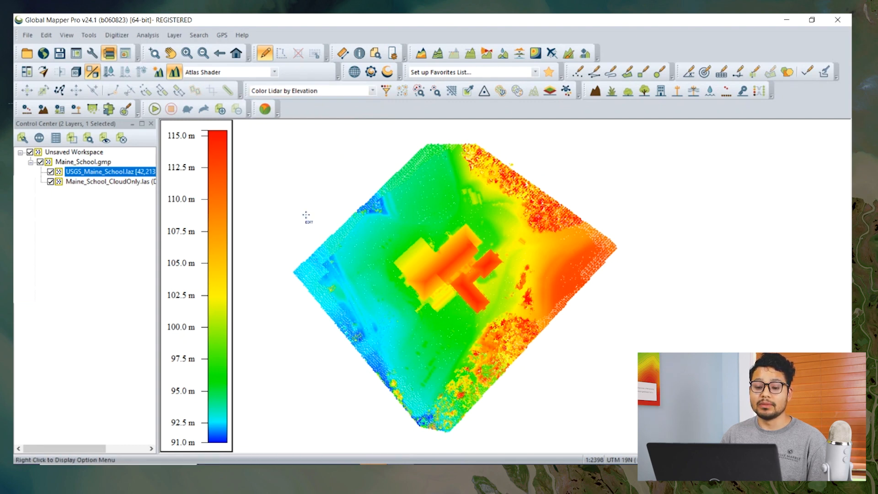
{"action": "mouse_move", "coordinate": [331, 238]}
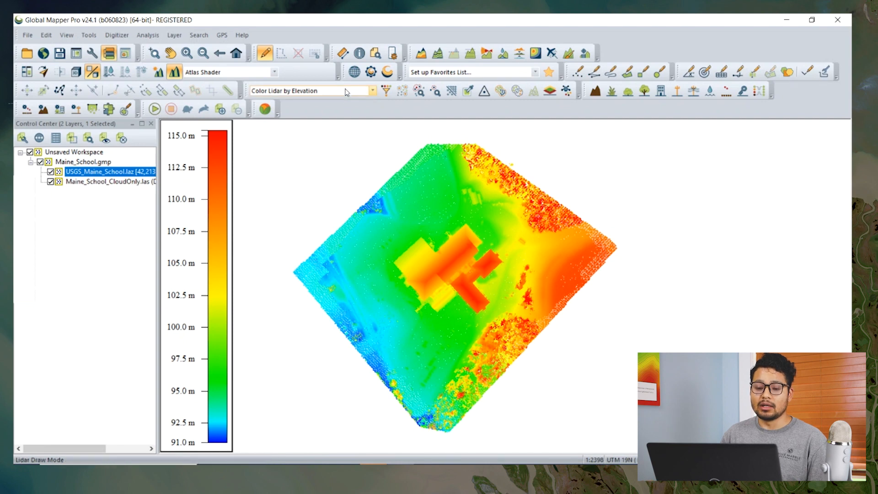
{"action": "left_click", "coordinate": [371, 90]}
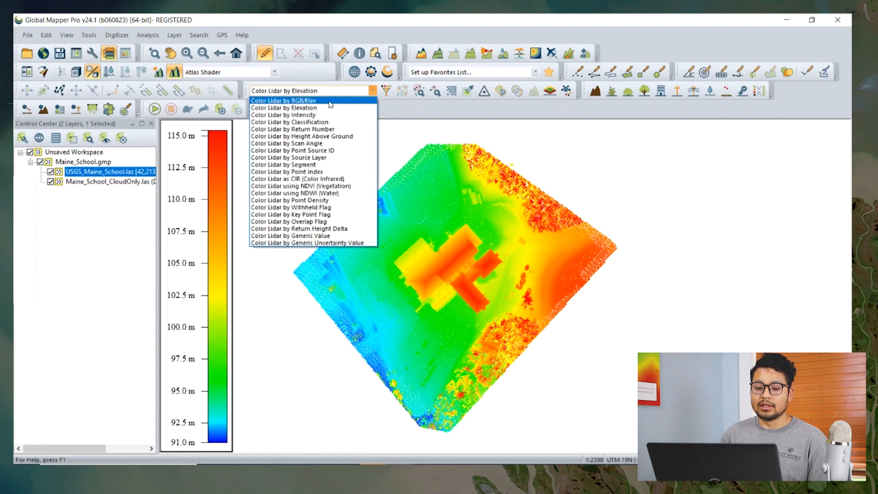
{"action": "left_click", "coordinate": [284, 100]}
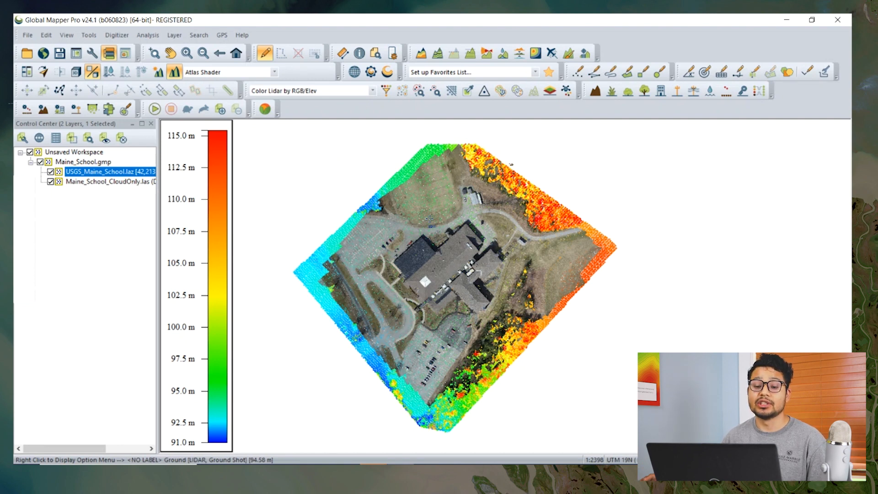
{"action": "mouse_move", "coordinate": [446, 211]}
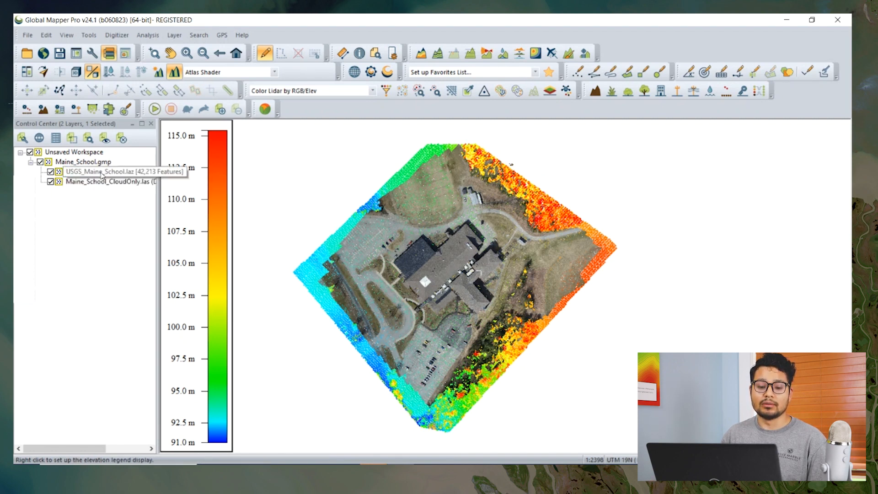
{"action": "mouse_move", "coordinate": [101, 173]}
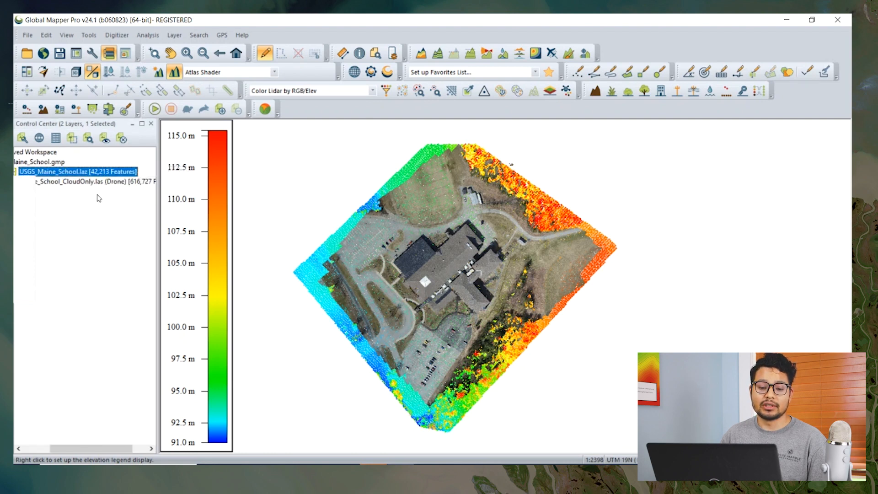
In the USGS layer's options, set Draw Mode to Color by Source Layer in custom red.
{"action": "right_click", "coordinate": [77, 171]}
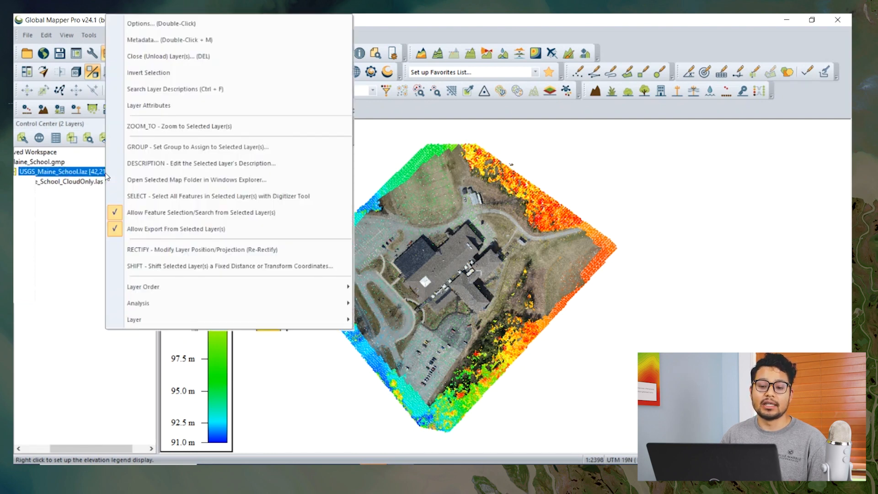
{"action": "left_click", "coordinate": [139, 23]}
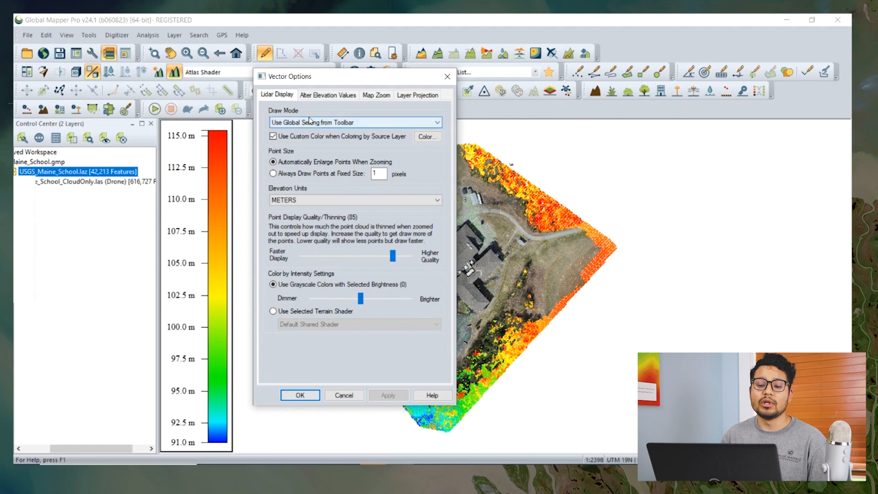
{"action": "mouse_move", "coordinate": [315, 127]}
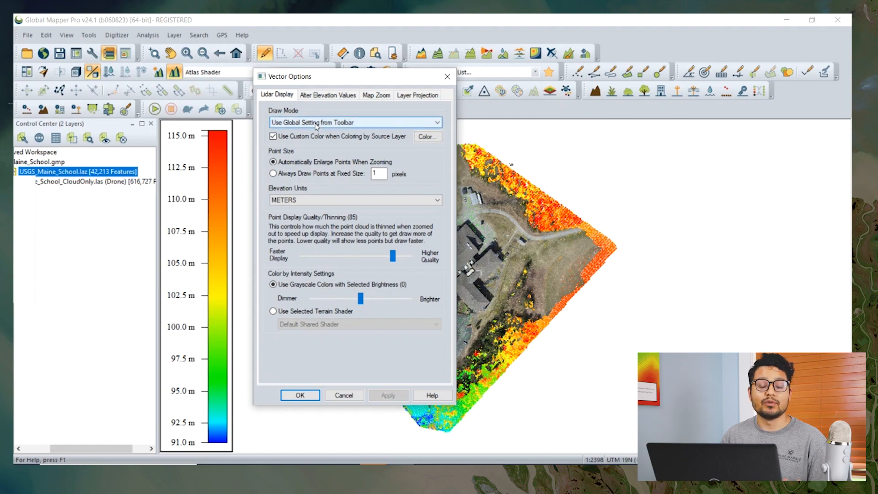
{"action": "mouse_move", "coordinate": [339, 87]}
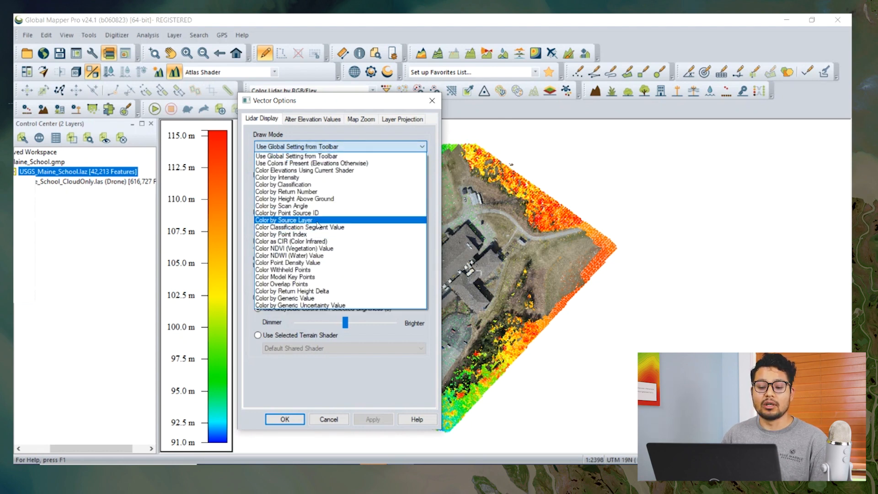
{"action": "left_click", "coordinate": [283, 219]}
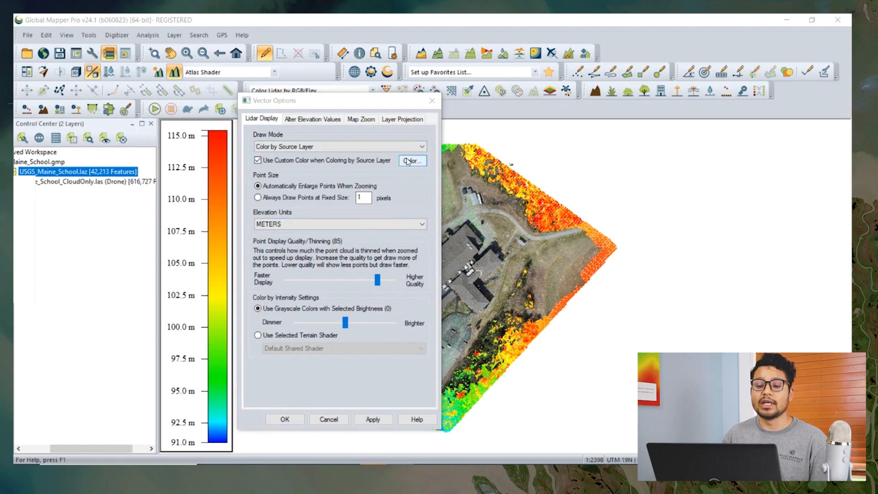
{"action": "left_click", "coordinate": [412, 160]}
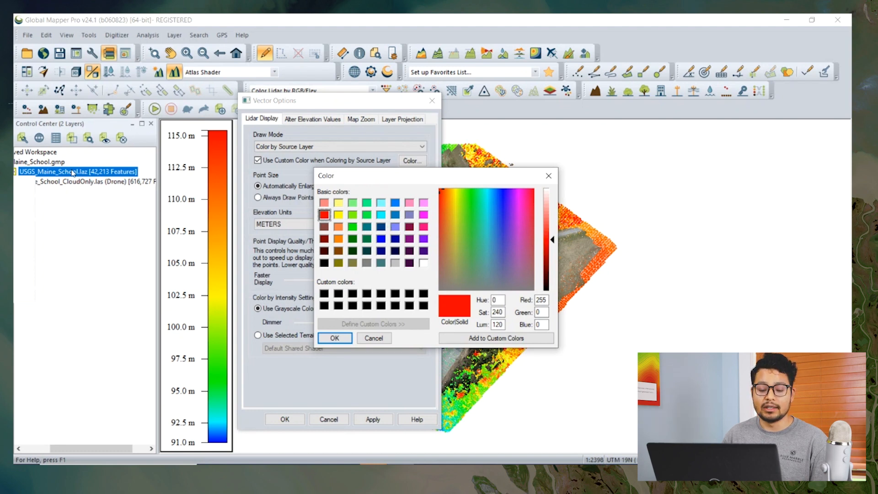
{"action": "left_click", "coordinate": [335, 337]}
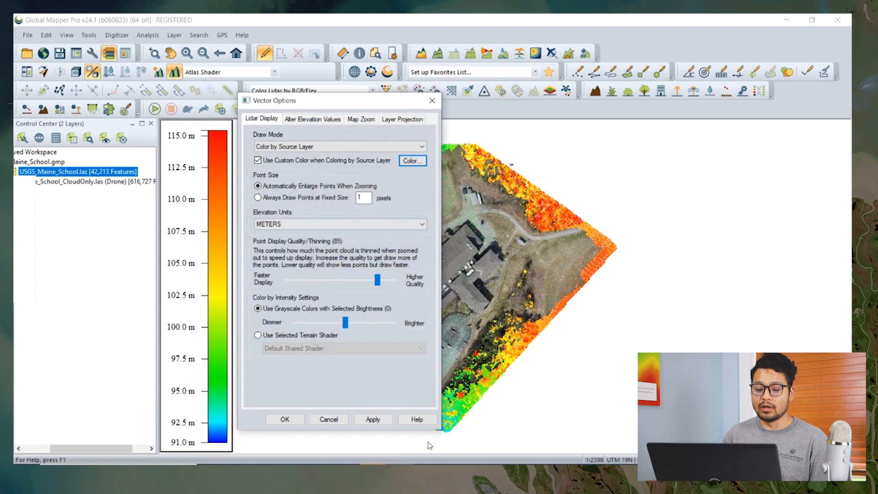
{"action": "left_click", "coordinate": [283, 418]}
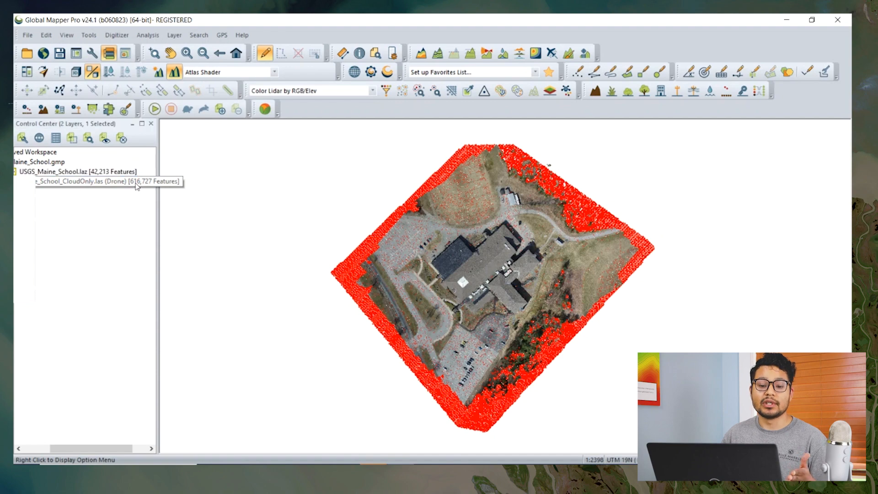
Open the drone point cloud's display settings and give it a custom blue colour.
{"action": "double_click", "coordinate": [84, 181]}
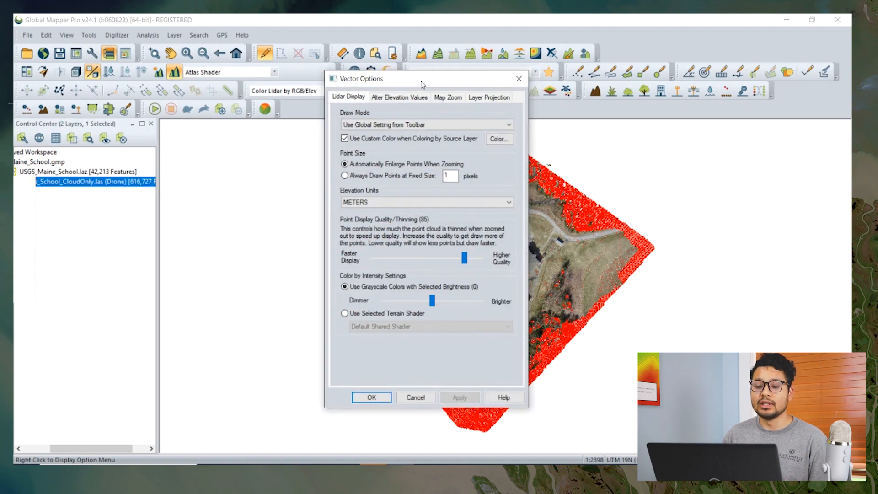
{"action": "left_click", "coordinate": [496, 138]}
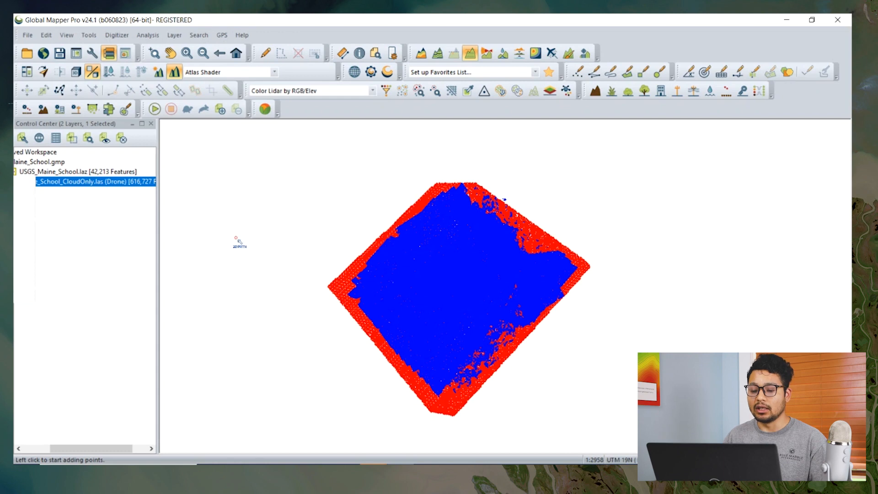
{"action": "mouse_move", "coordinate": [318, 251]}
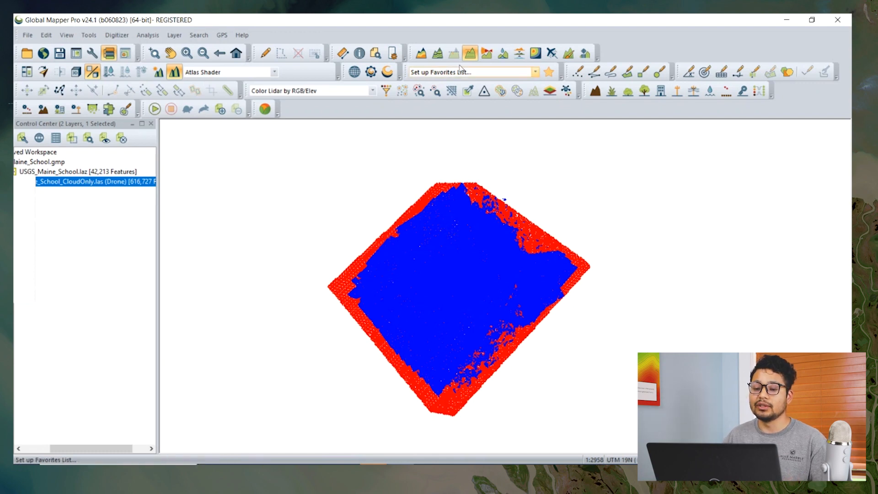
{"action": "mouse_move", "coordinate": [469, 53]}
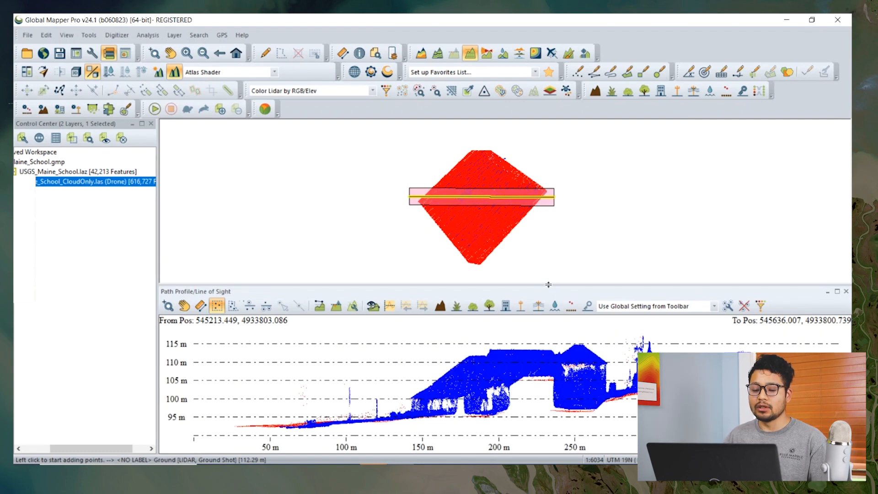
{"action": "mouse_move", "coordinate": [648, 296]}
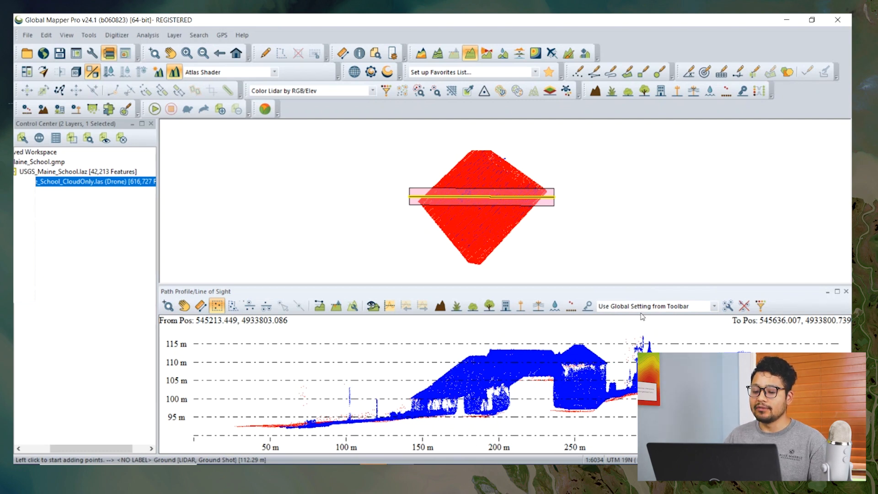
Colour the path profile lidar points by elevation, then choose source-layer colouring from the dropdown.
{"action": "left_click", "coordinate": [714, 306]}
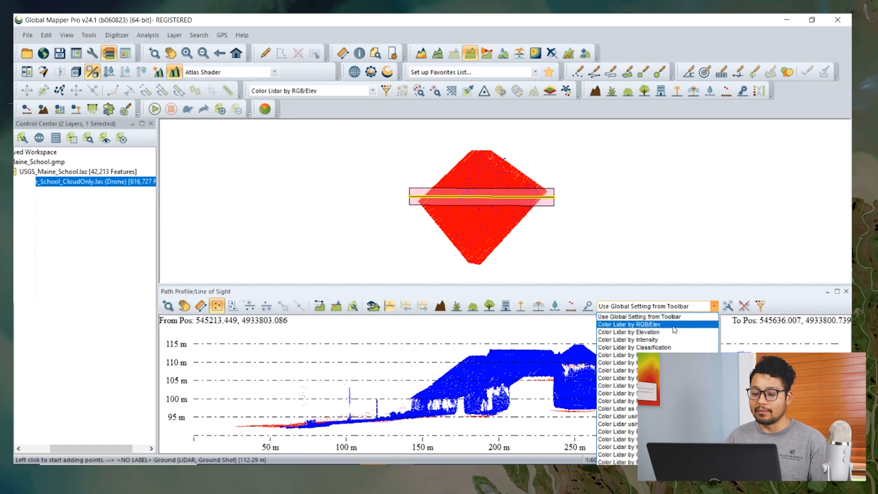
{"action": "left_click", "coordinate": [628, 332]}
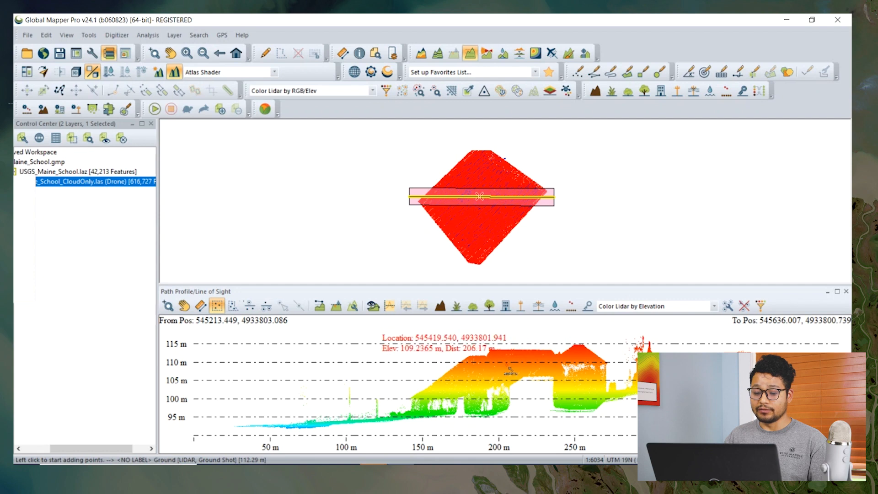
{"action": "mouse_move", "coordinate": [582, 392]}
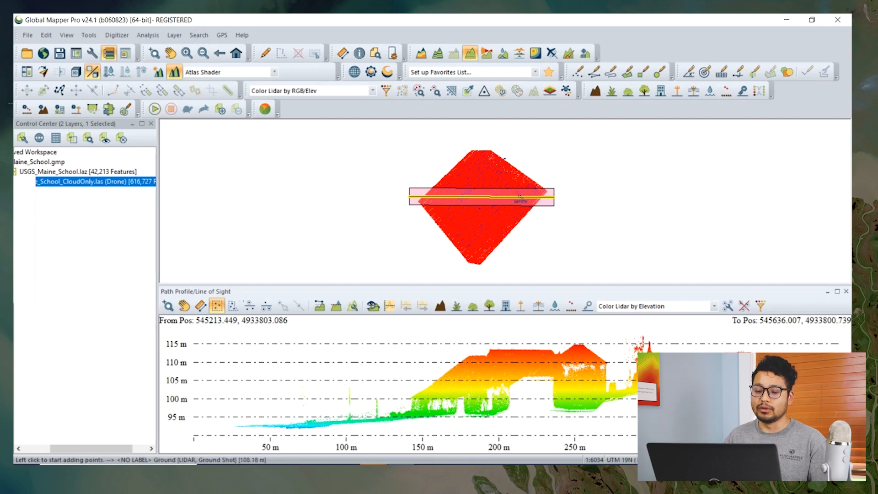
{"action": "left_click", "coordinate": [713, 306]}
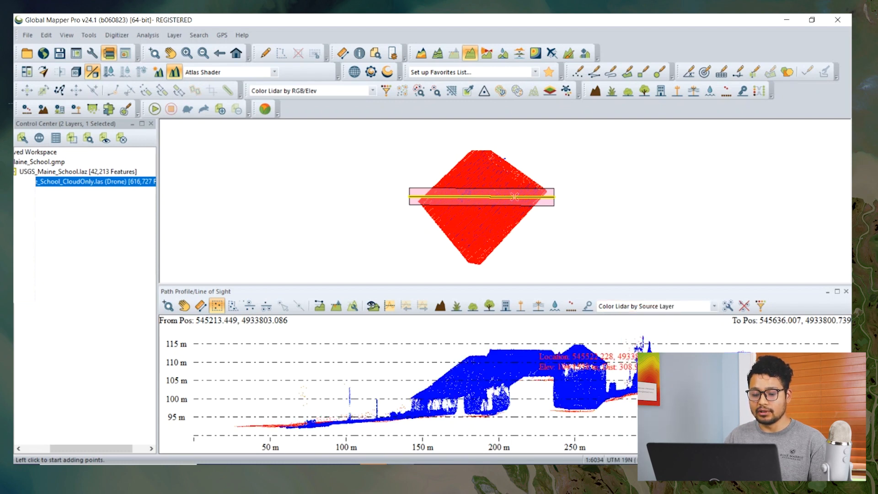
{"action": "left_click", "coordinate": [711, 306]}
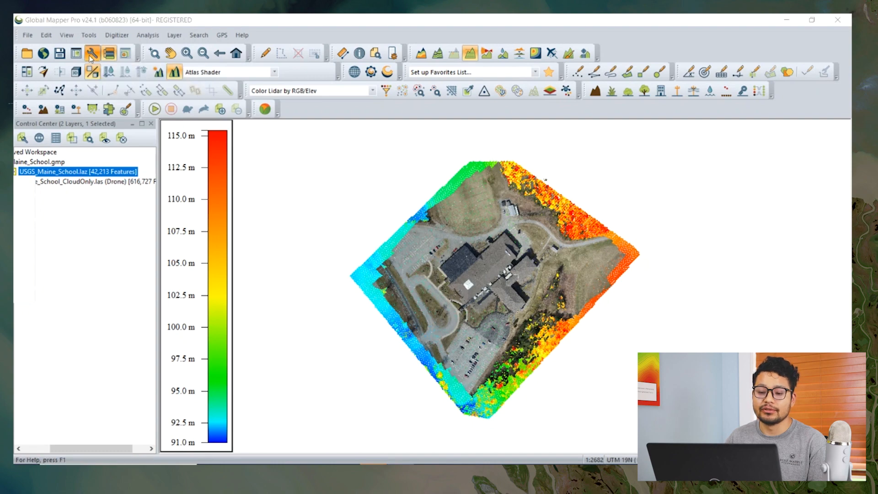
Open the 3D view, enter 5.75 vertical exaggeration, then drag the slider lower.
{"action": "left_click", "coordinate": [92, 53]}
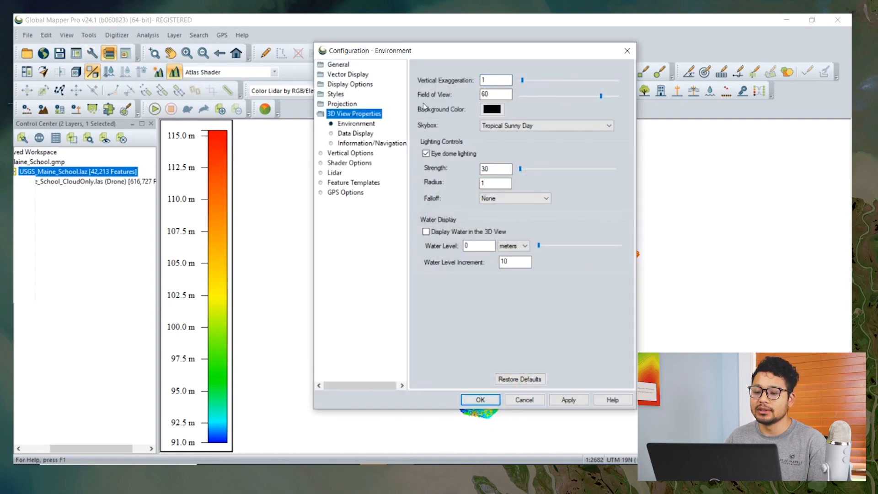
{"action": "left_click", "coordinate": [480, 400]}
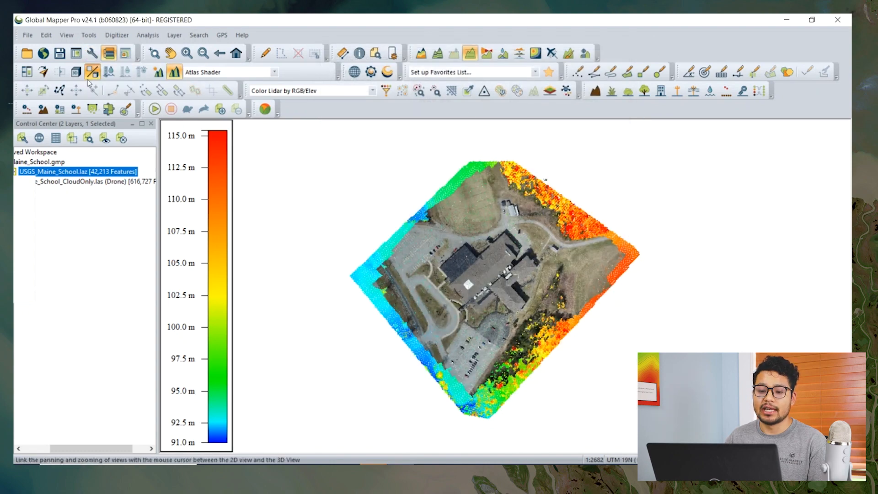
{"action": "mouse_move", "coordinate": [60, 53]}
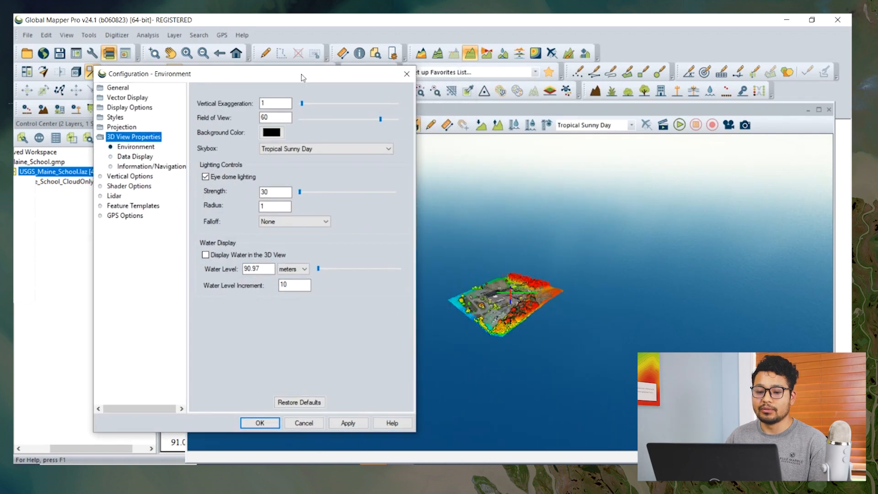
{"action": "mouse_move", "coordinate": [230, 110]}
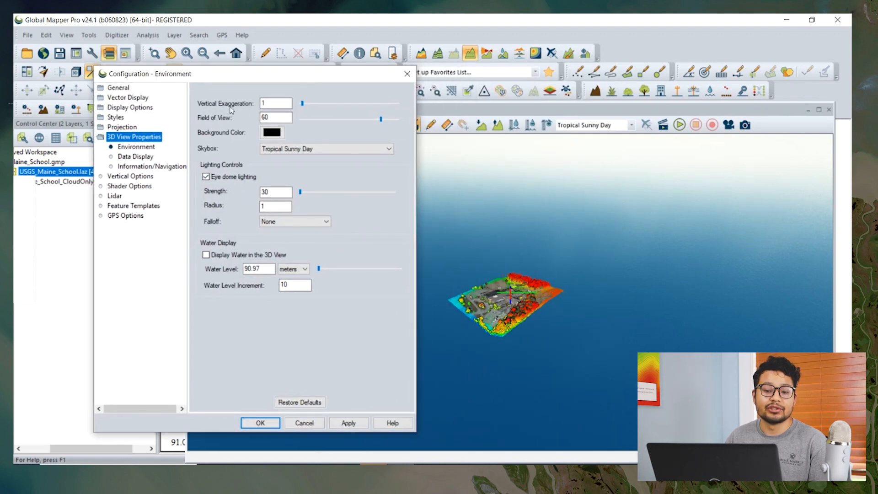
{"action": "mouse_move", "coordinate": [242, 125]}
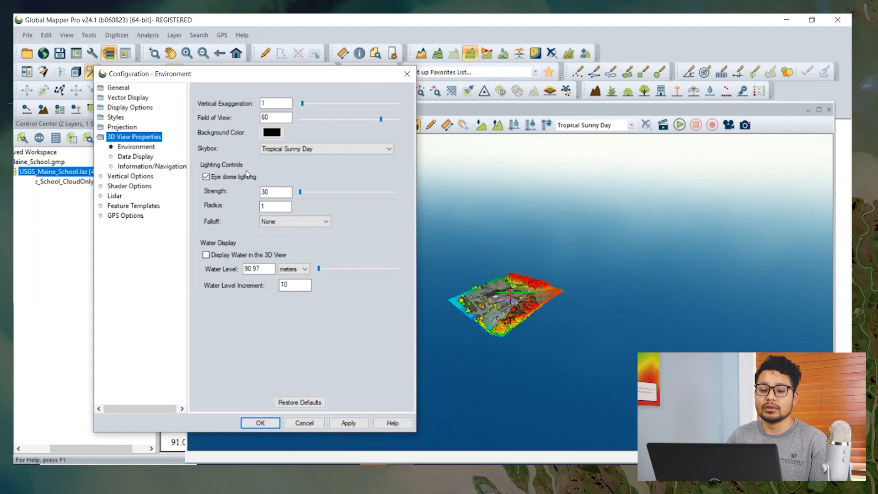
{"action": "left_click", "coordinate": [274, 102]}
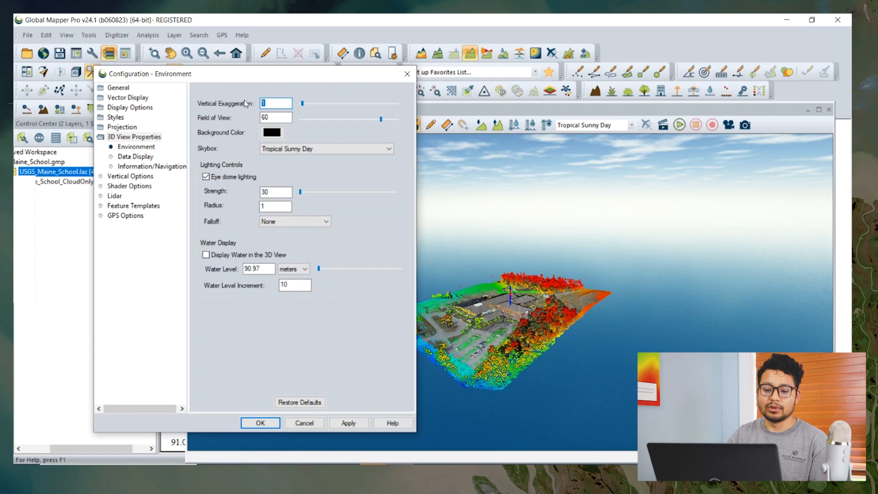
{"action": "mouse_move", "coordinate": [317, 116]}
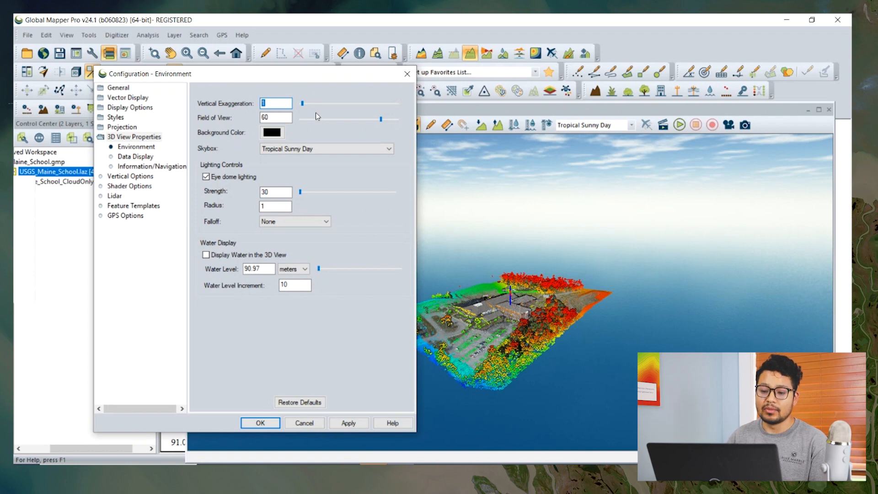
{"action": "type", "text": "5.75"}
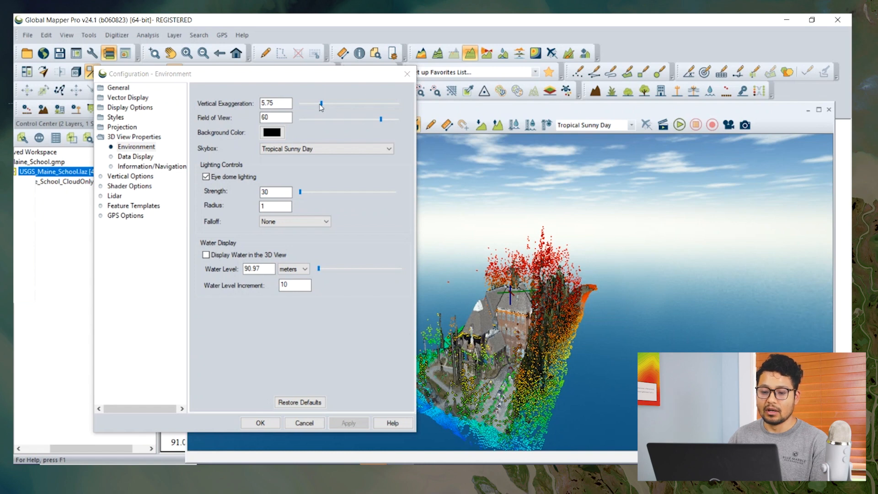
{"action": "left_click_drag", "start_coordinate": [321, 105], "coordinate": [311, 104]}
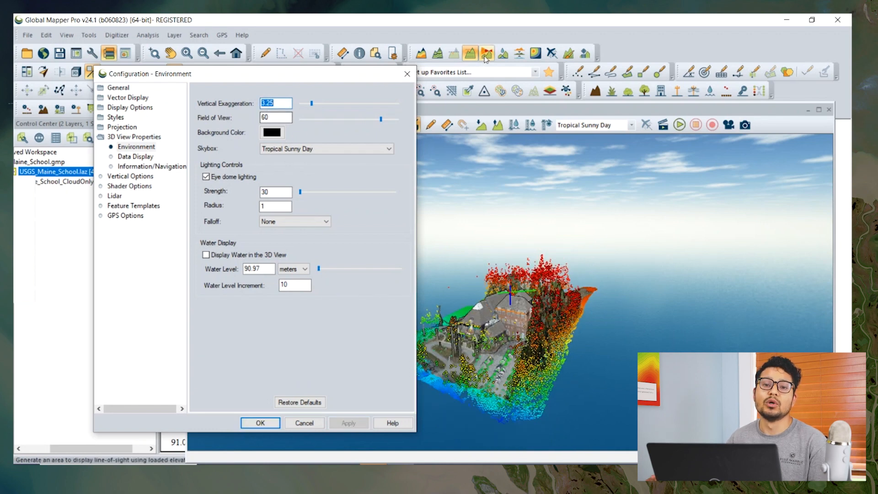
{"action": "mouse_move", "coordinate": [486, 53]}
{"action": "type", "text": "20"}
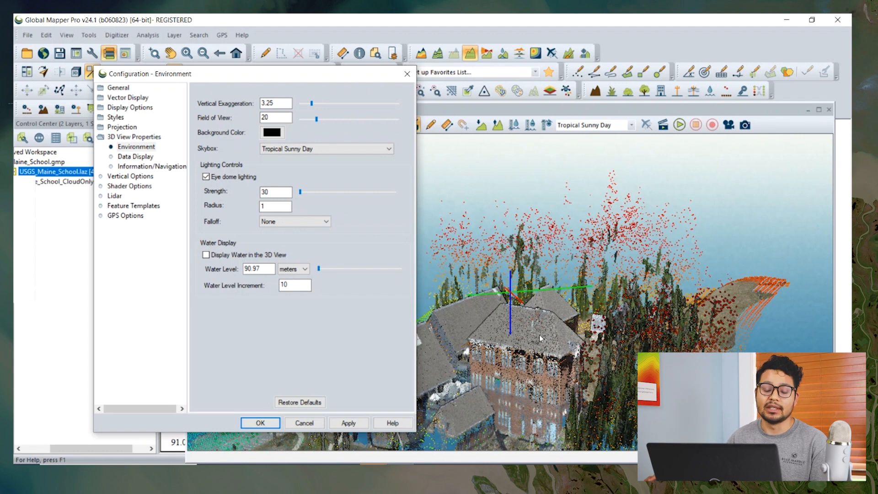
{"action": "mouse_move", "coordinate": [238, 128]}
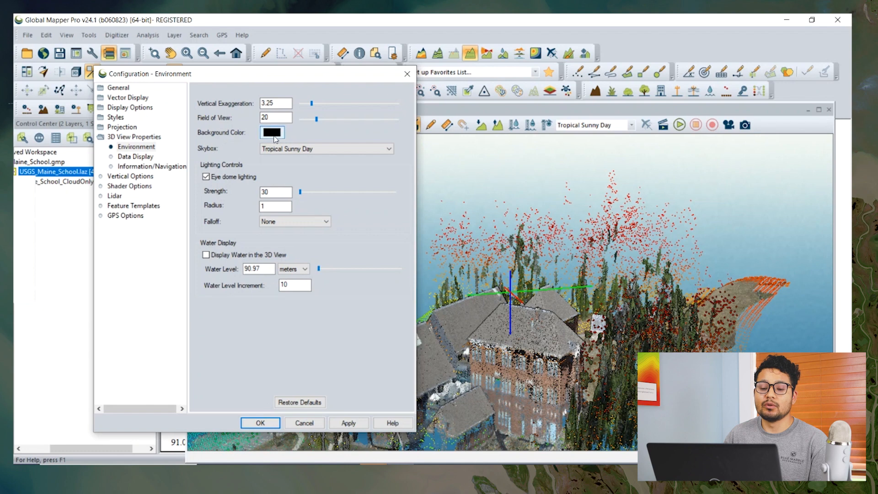
{"action": "mouse_move", "coordinate": [560, 193]}
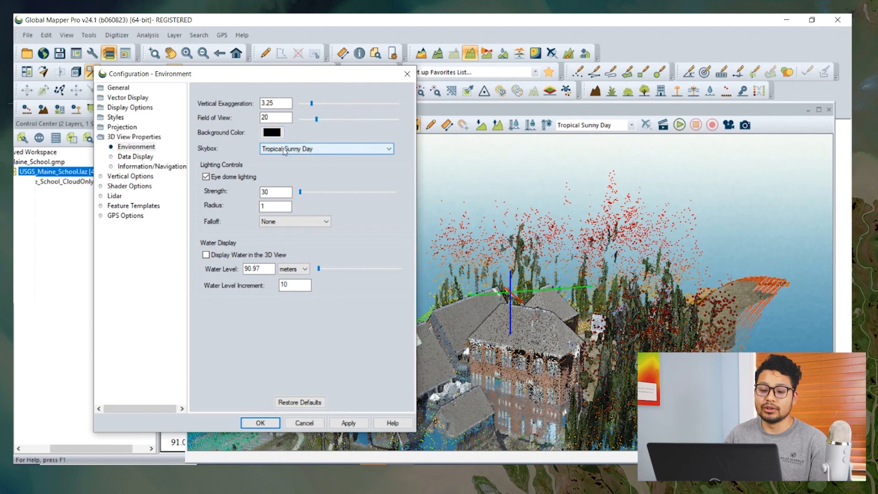
Set the 3D skybox to a solid white background and apply it.
{"action": "left_click", "coordinate": [387, 148]}
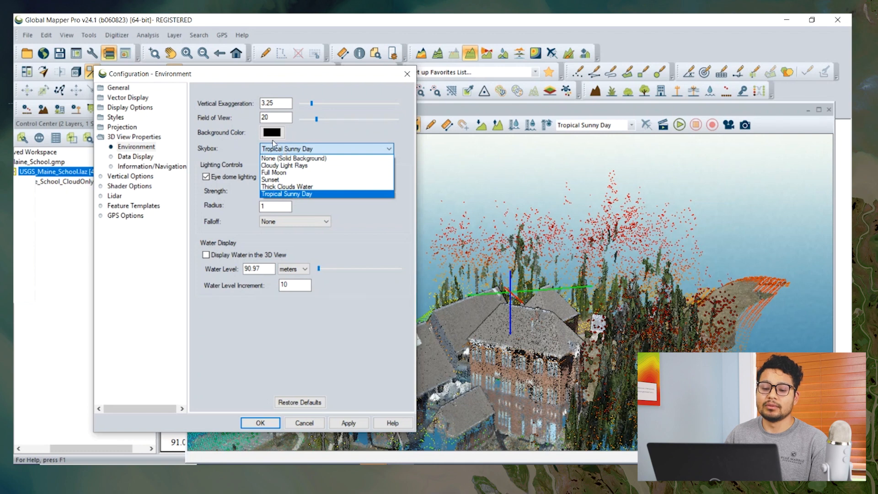
{"action": "mouse_move", "coordinate": [220, 152]}
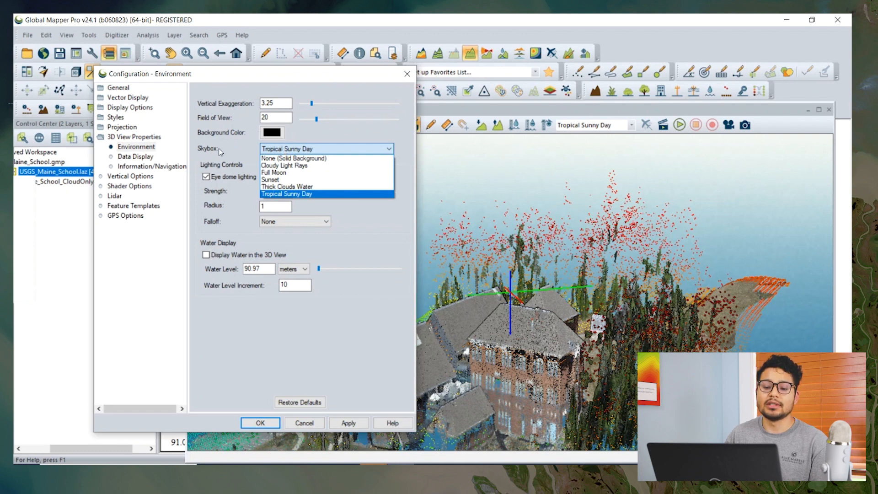
{"action": "mouse_move", "coordinate": [293, 158]}
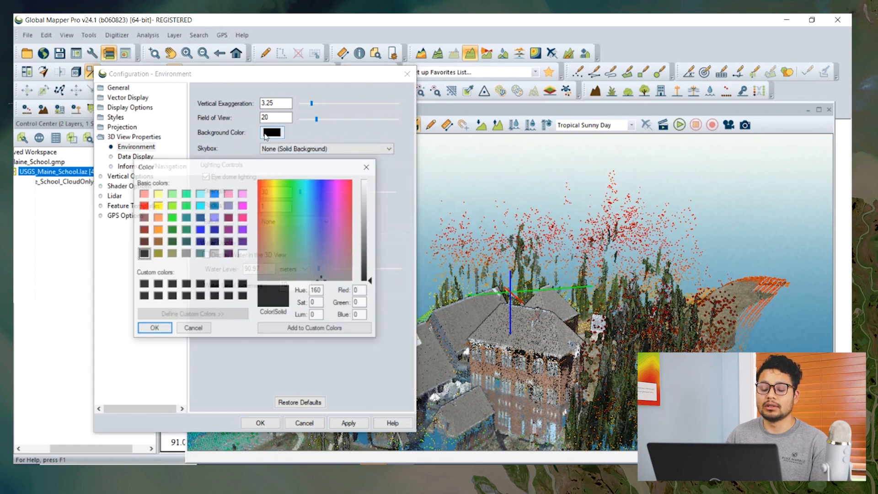
{"action": "left_click", "coordinate": [242, 253]}
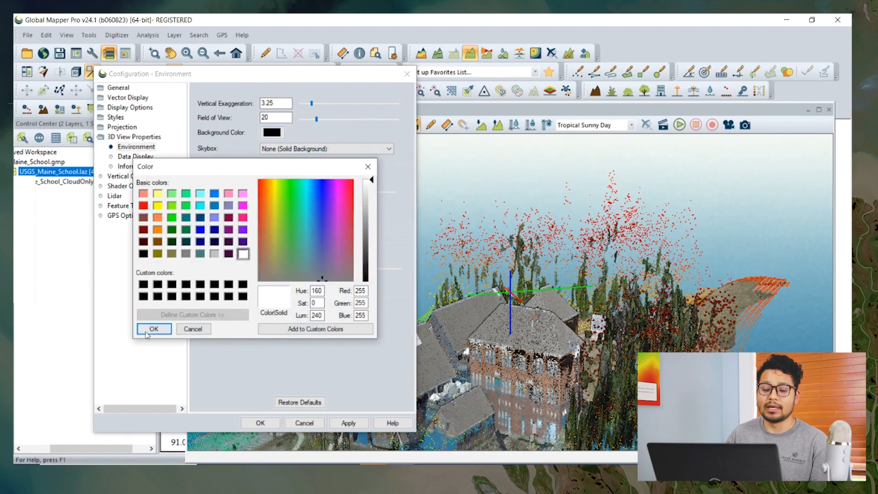
{"action": "left_click", "coordinate": [154, 329]}
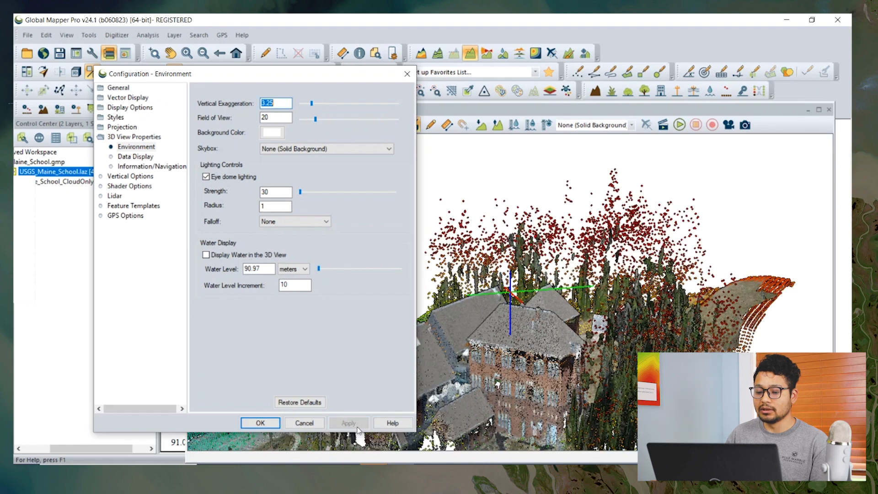
{"action": "left_click", "coordinate": [348, 422]}
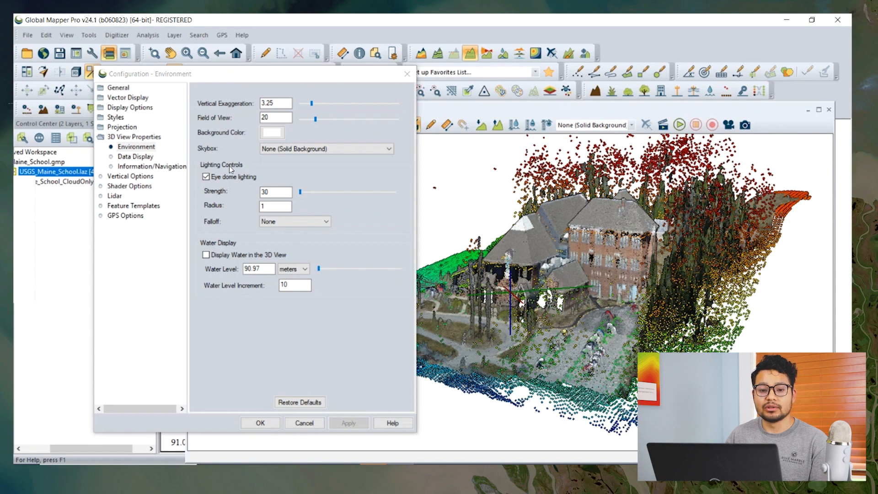
{"action": "mouse_move", "coordinate": [253, 170]}
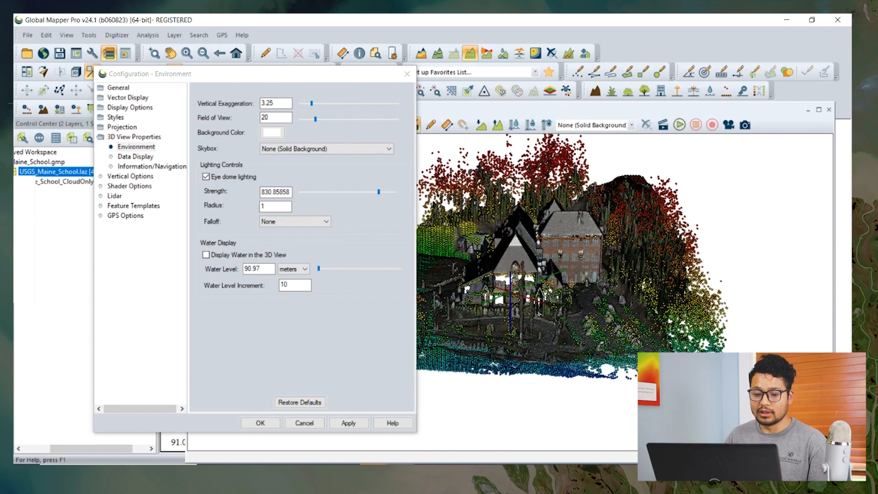
Drag eye-dome lighting strength to about 94.6 and edit the radius box.
{"action": "left_click_drag", "start_coordinate": [378, 192], "coordinate": [300, 192]}
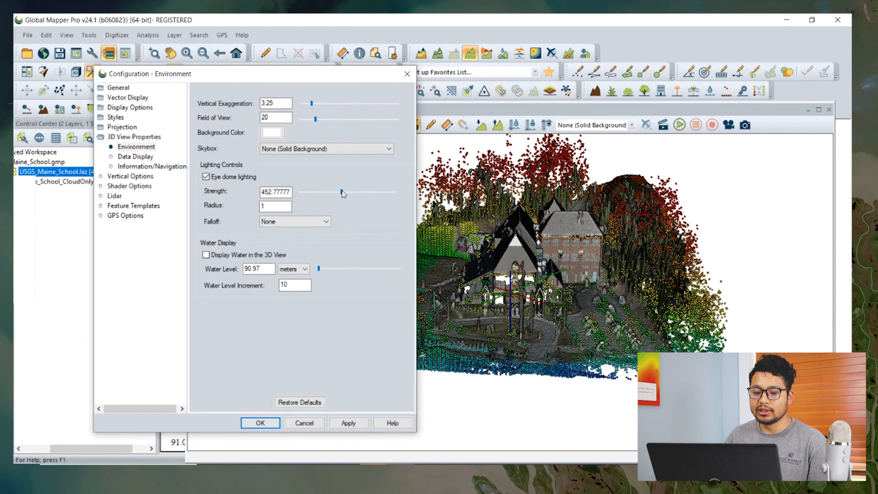
{"action": "left_click", "coordinate": [274, 206]}
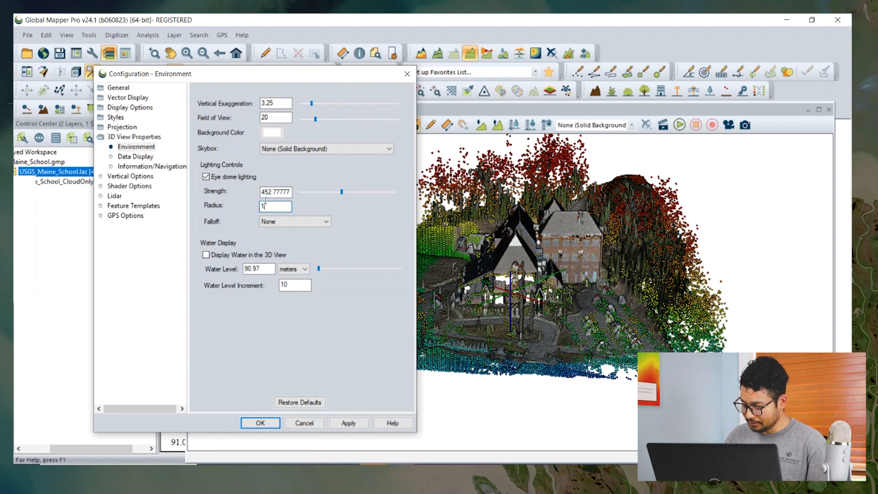
{"action": "triple_click", "coordinate": [275, 206]}
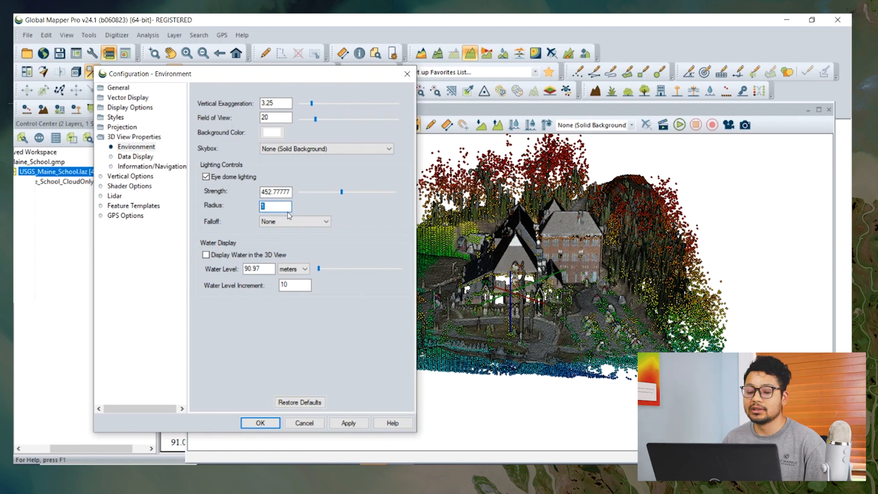
{"action": "type", "text": "2"}
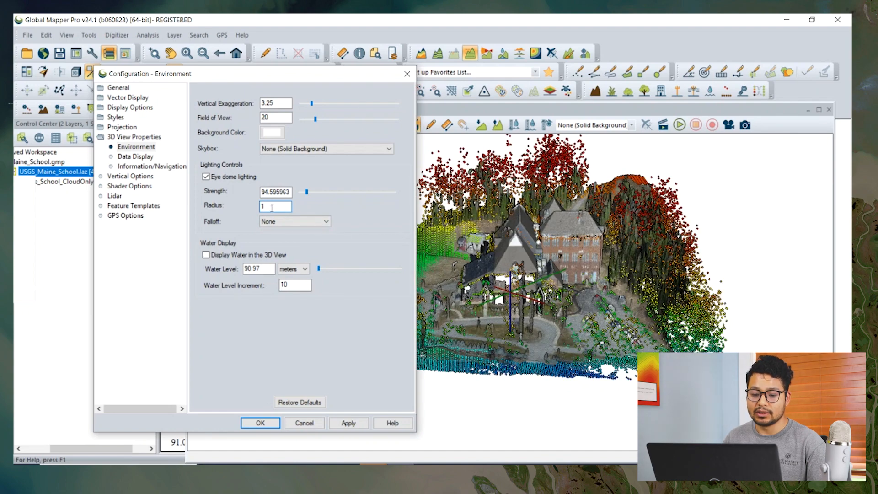
{"action": "mouse_move", "coordinate": [294, 222]}
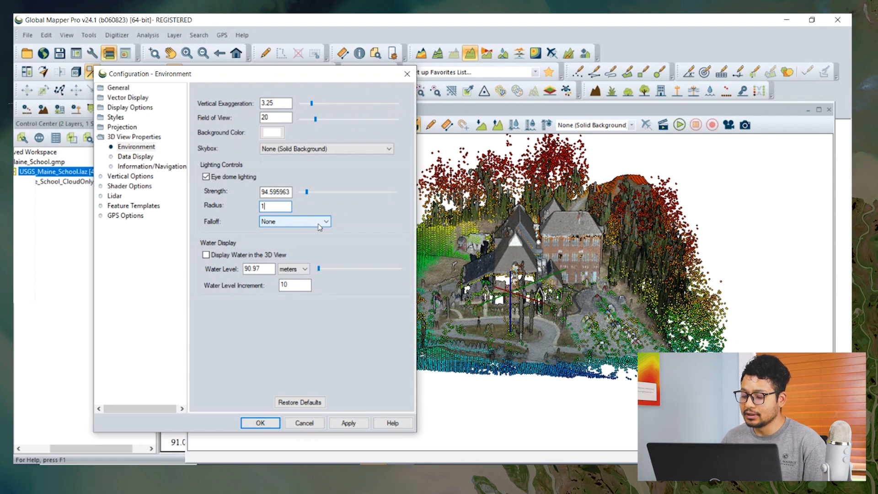
Preview Linear, Inverse Linear and Geometric eye-dome falloff in the 3D view.
{"action": "left_click", "coordinate": [325, 221]}
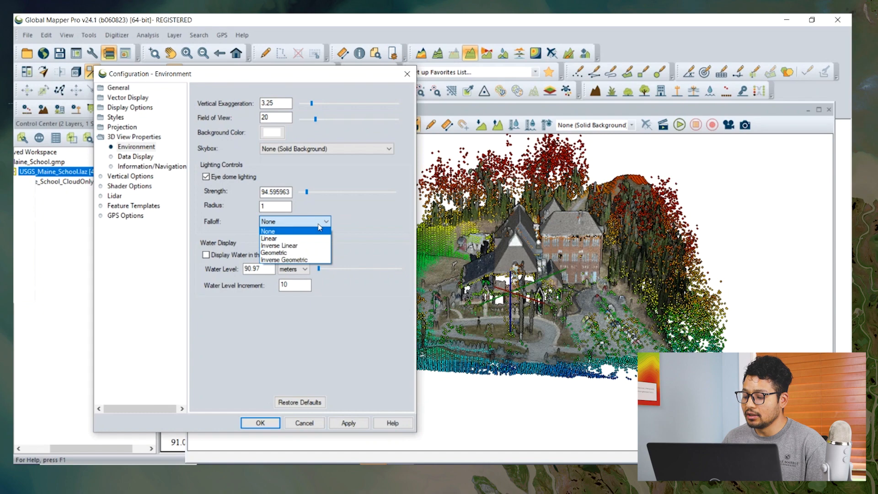
{"action": "mouse_move", "coordinate": [319, 234]}
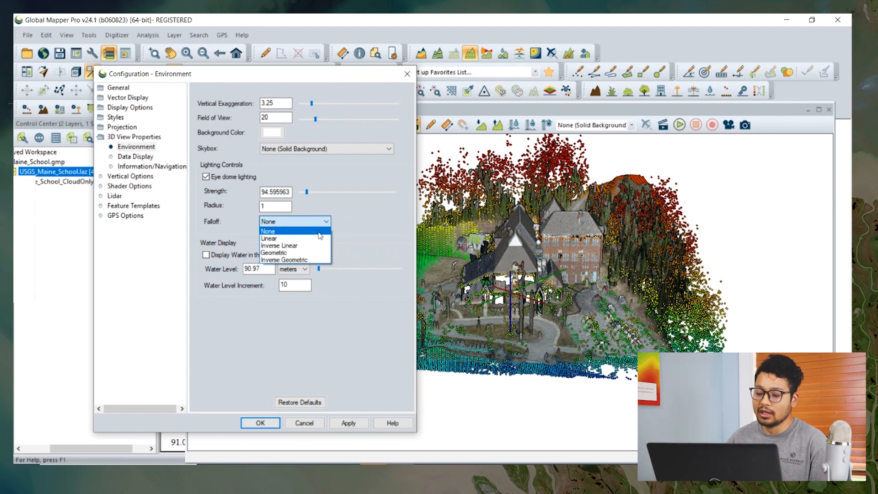
{"action": "mouse_move", "coordinate": [529, 266]}
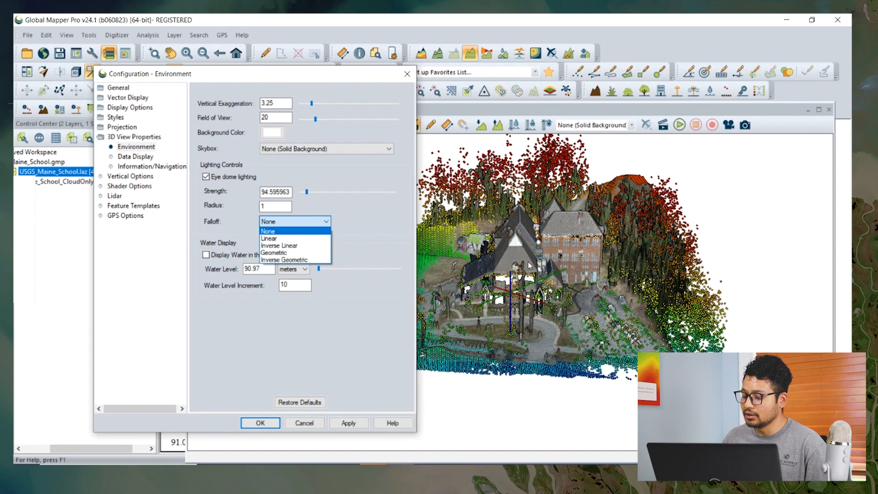
{"action": "mouse_move", "coordinate": [567, 209]}
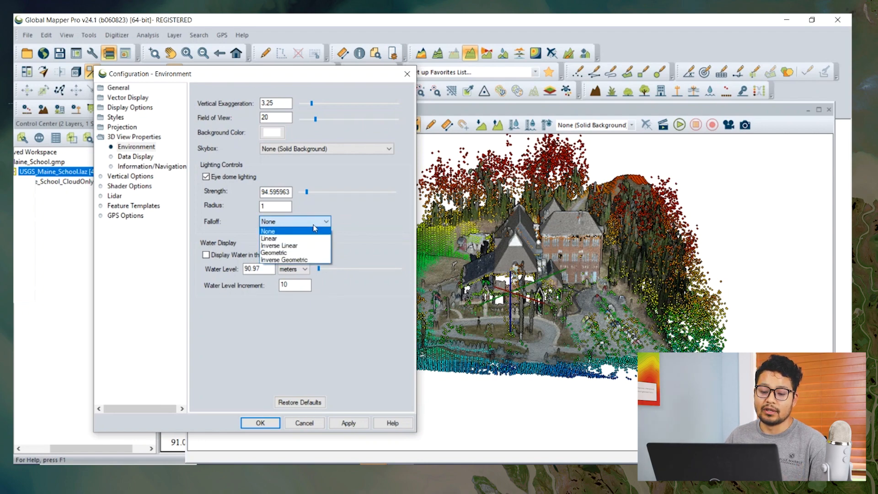
{"action": "left_click", "coordinate": [268, 238]}
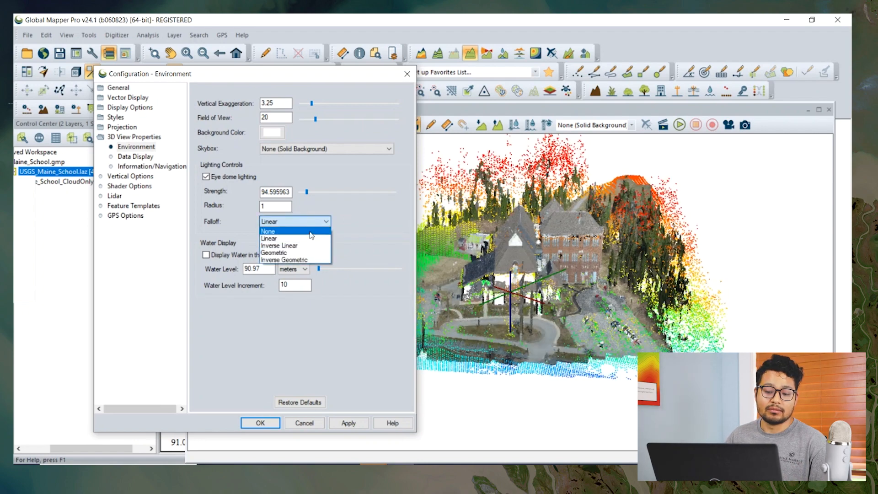
{"action": "left_click", "coordinate": [278, 245]}
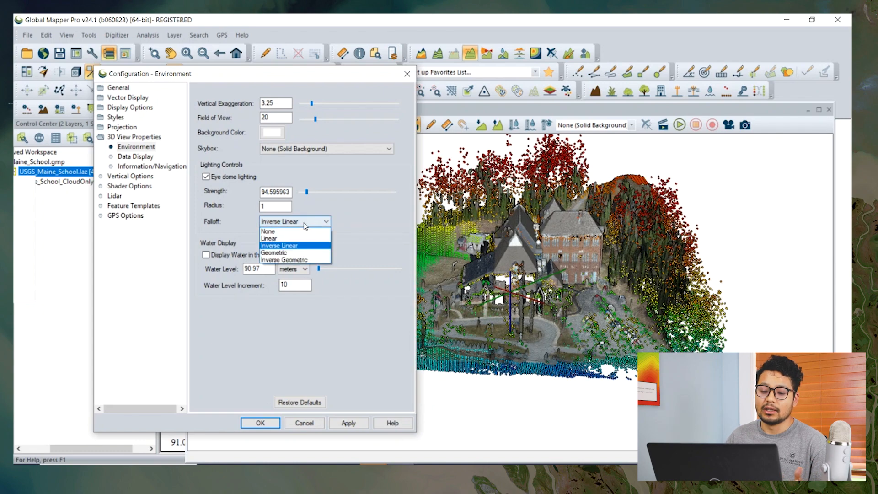
{"action": "left_click", "coordinate": [274, 252]}
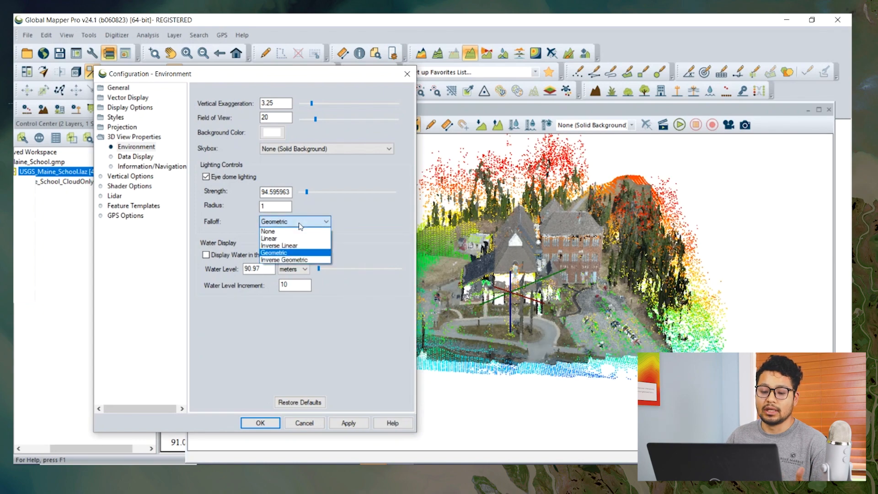
{"action": "left_click", "coordinate": [289, 259]}
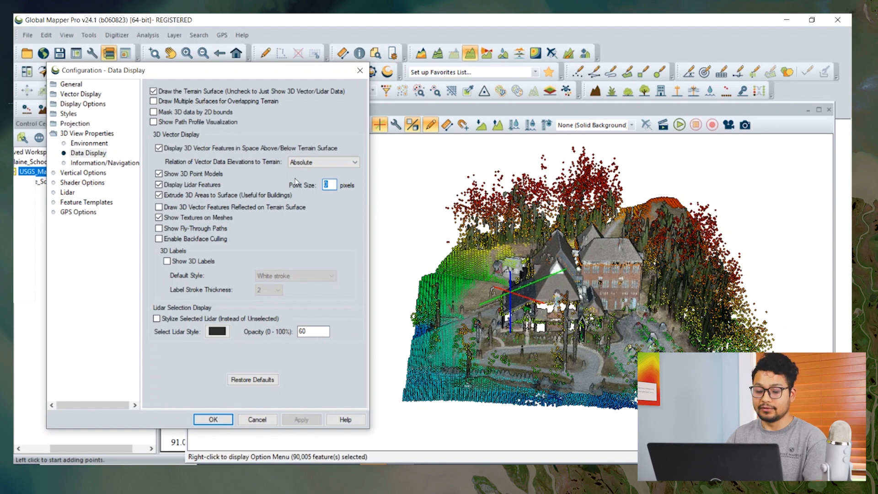
Set the 3D lidar point size to 3 pixels and apply it.
{"action": "left_click", "coordinate": [301, 420]}
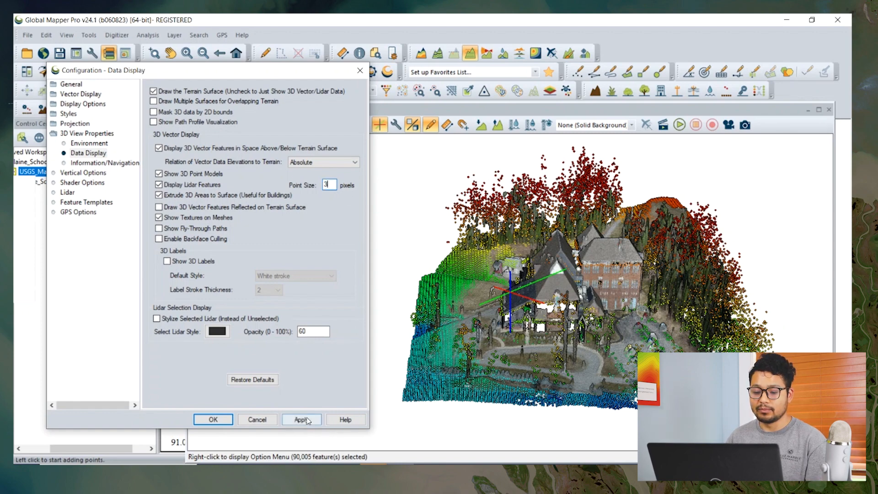
{"action": "left_click", "coordinate": [301, 419]}
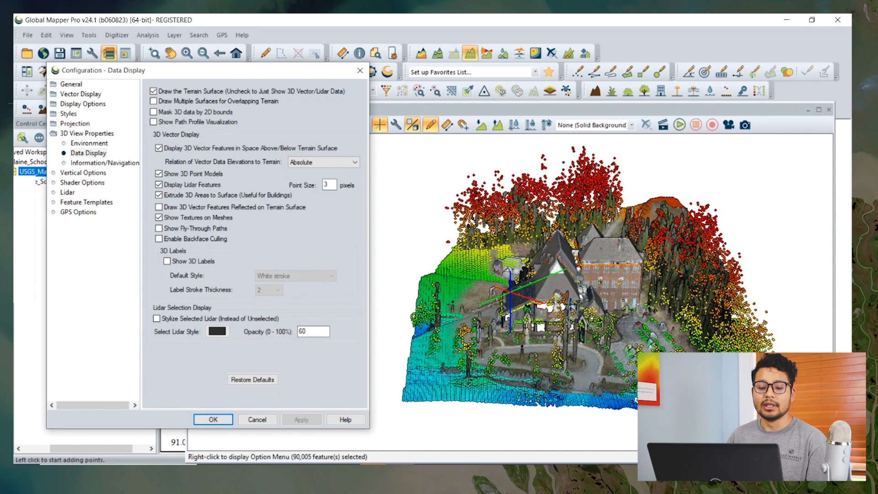
{"action": "mouse_move", "coordinate": [281, 231]}
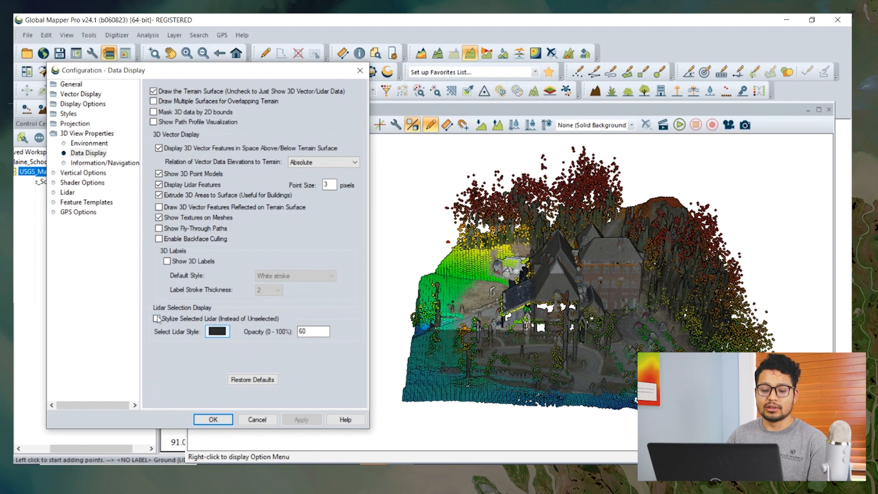
Turn on Stylize Selected Lidar with a red style colour and apply.
{"action": "left_click", "coordinate": [157, 319]}
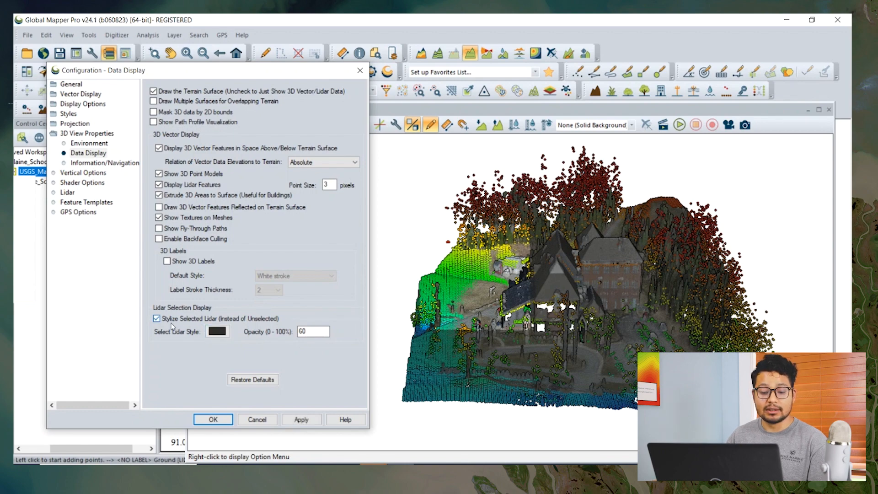
{"action": "left_click", "coordinate": [217, 331]}
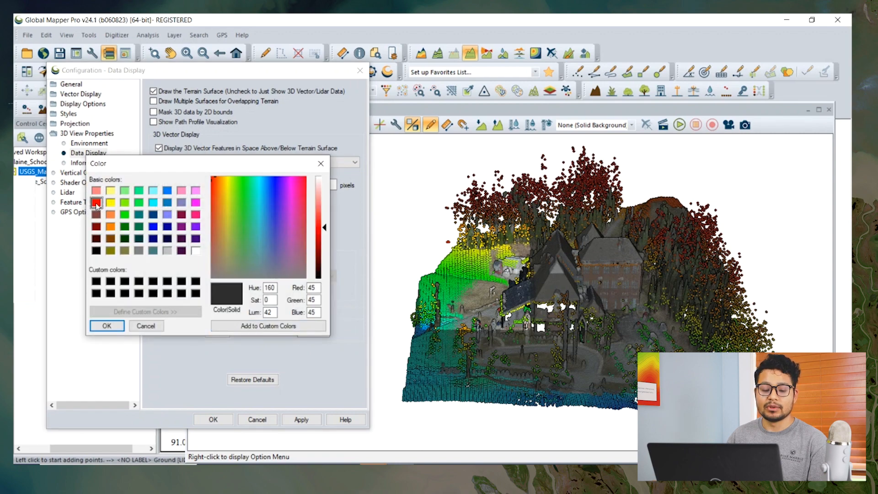
{"action": "left_click", "coordinate": [96, 202]}
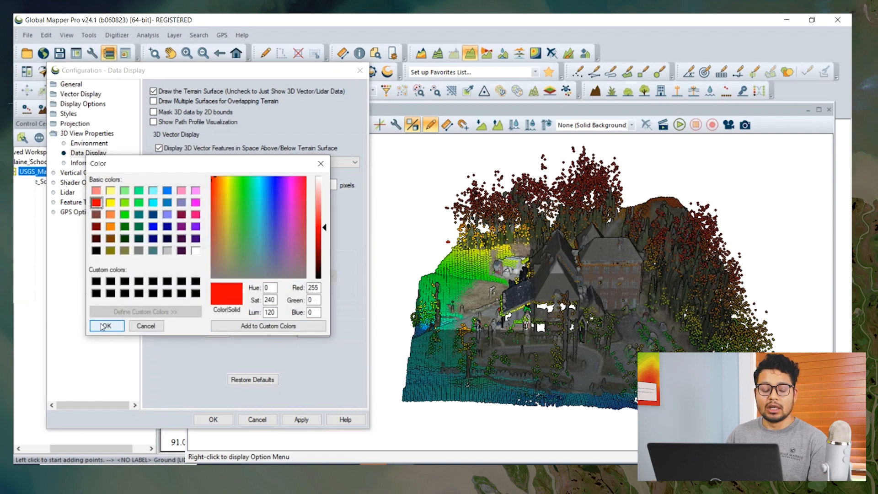
{"action": "left_click", "coordinate": [105, 326]}
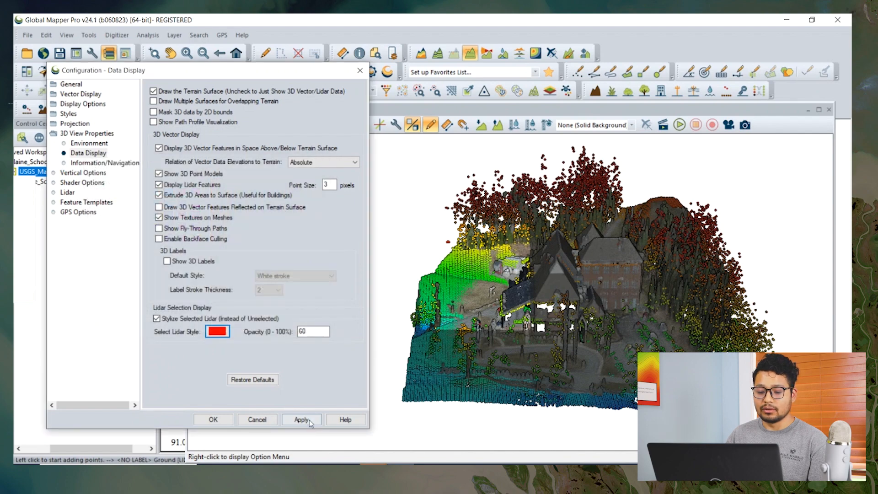
{"action": "left_click", "coordinate": [301, 419]}
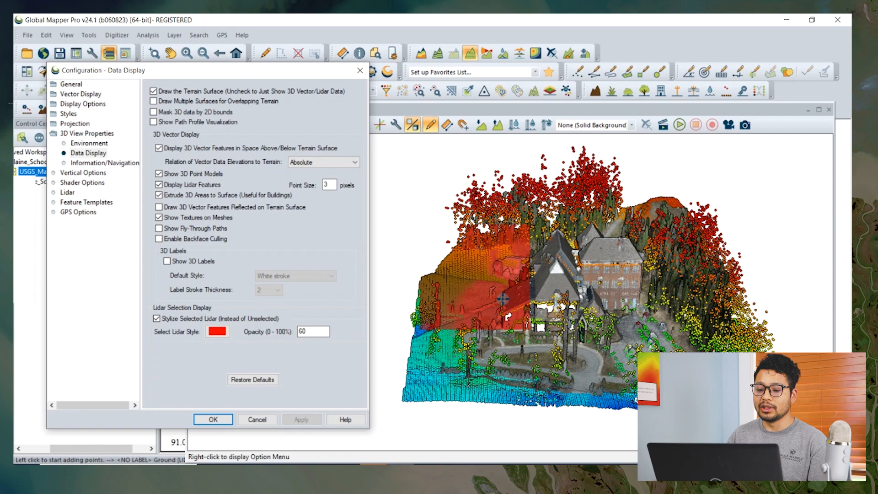
{"action": "mouse_move", "coordinate": [508, 271]}
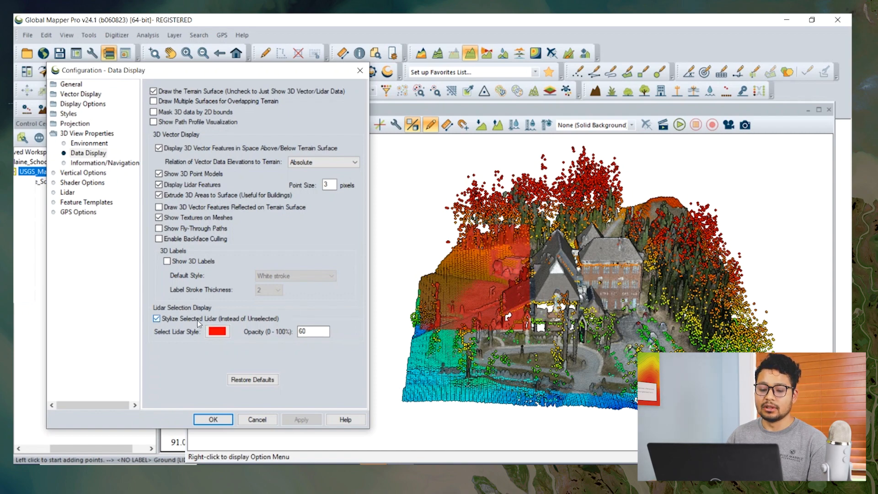
Uncheck Stylize Selected Lidar so the red styling shows on unselected points, and apply.
{"action": "left_click", "coordinate": [156, 319]}
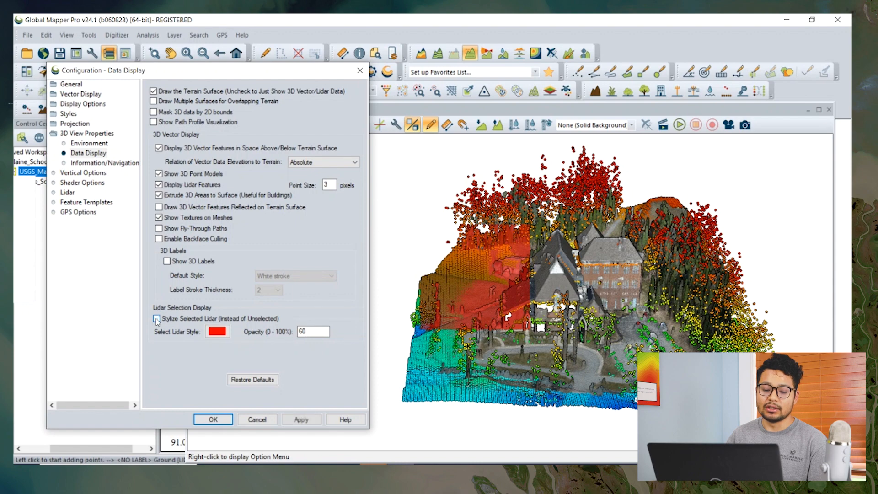
{"action": "left_click", "coordinate": [156, 318]}
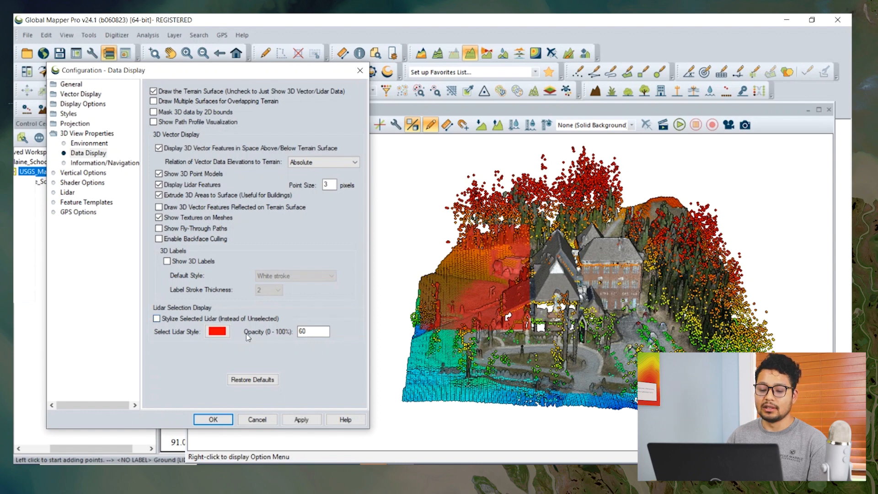
{"action": "left_click", "coordinate": [301, 419]}
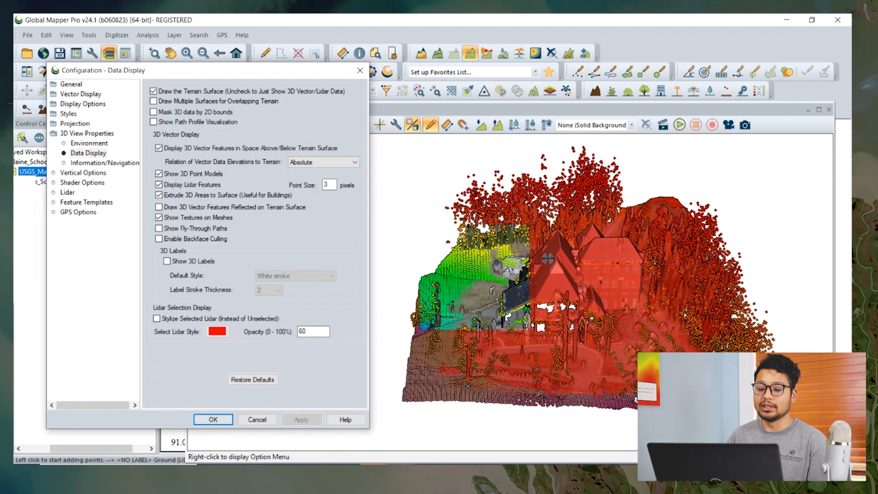